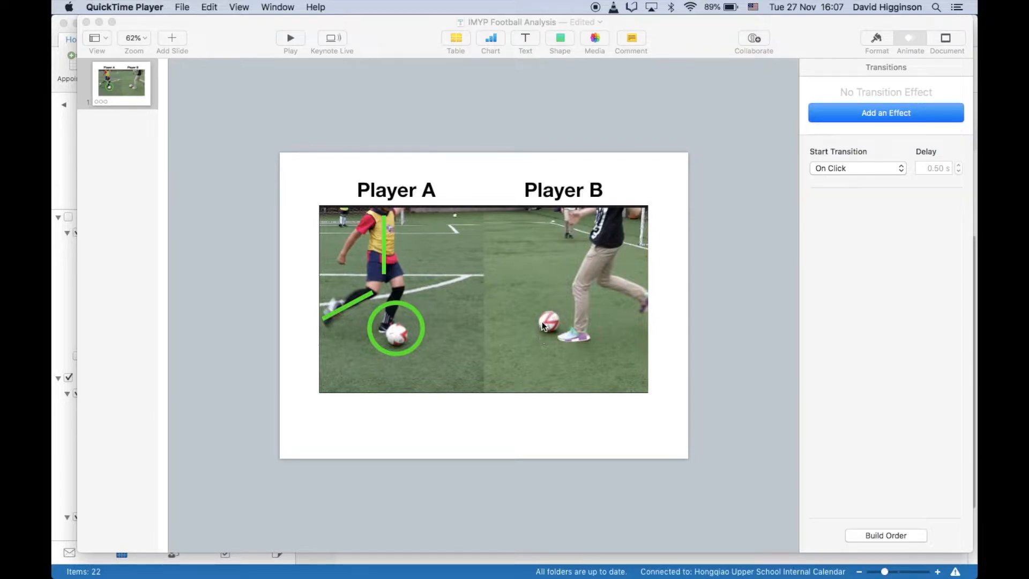
pyautogui.moveTo(526, 43)
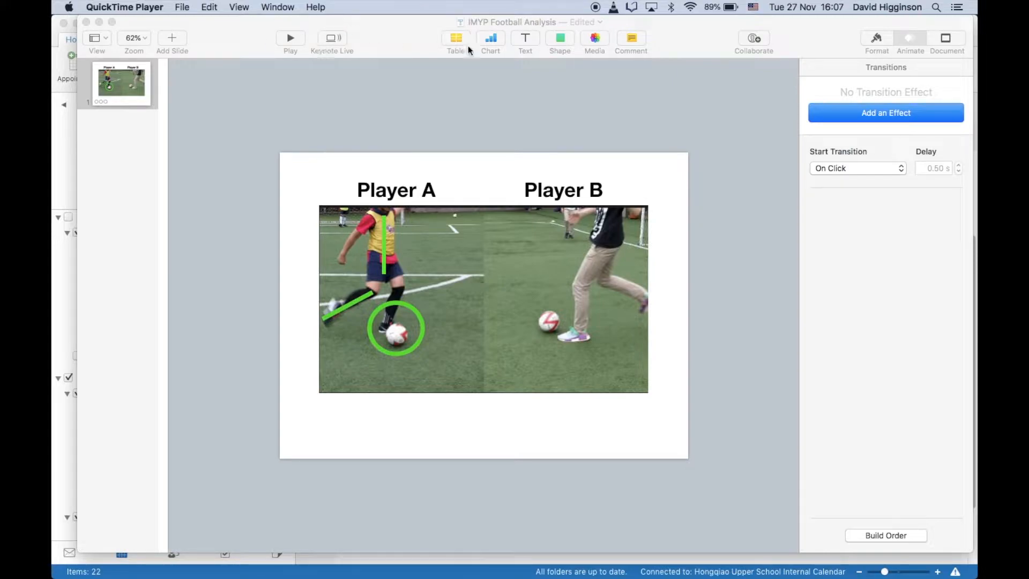
# Bring the Football Analysis presentation window to the front in Keynote
pyautogui.click(559, 37)
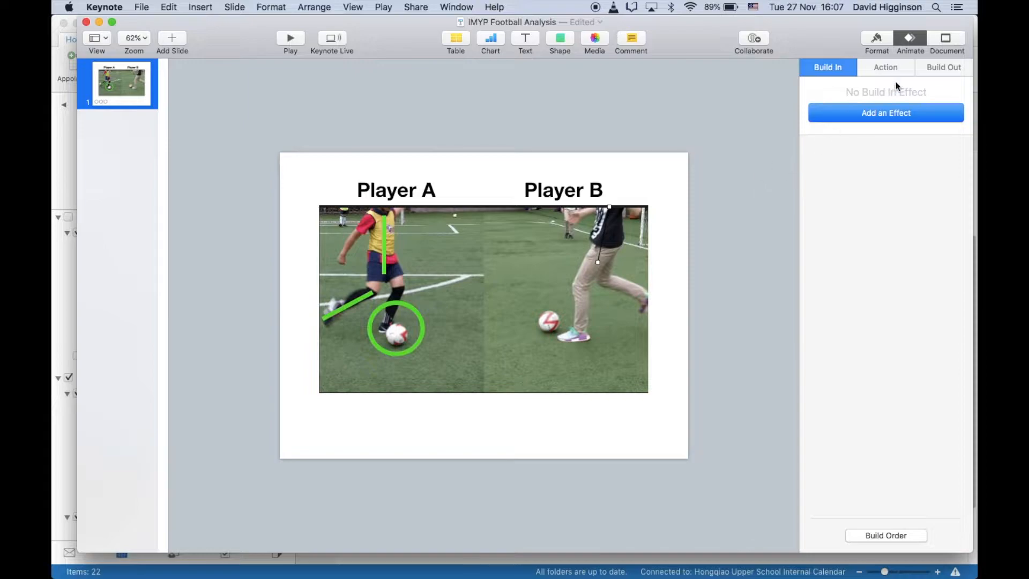
# Colour Player B's torso line with Player A's sampled green and set its stroke width to 30 pt
pyautogui.click(876, 38)
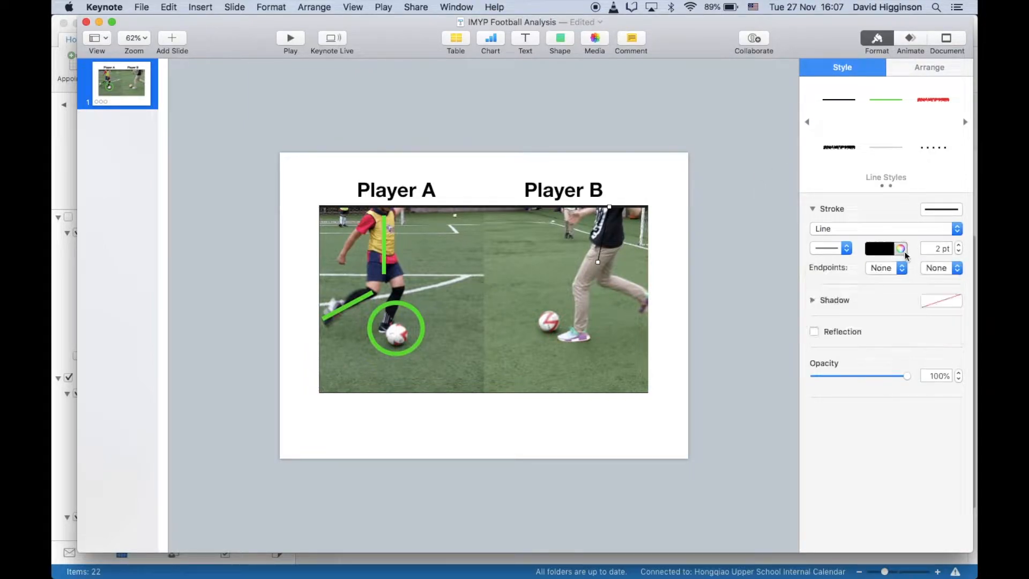
pyautogui.click(900, 248)
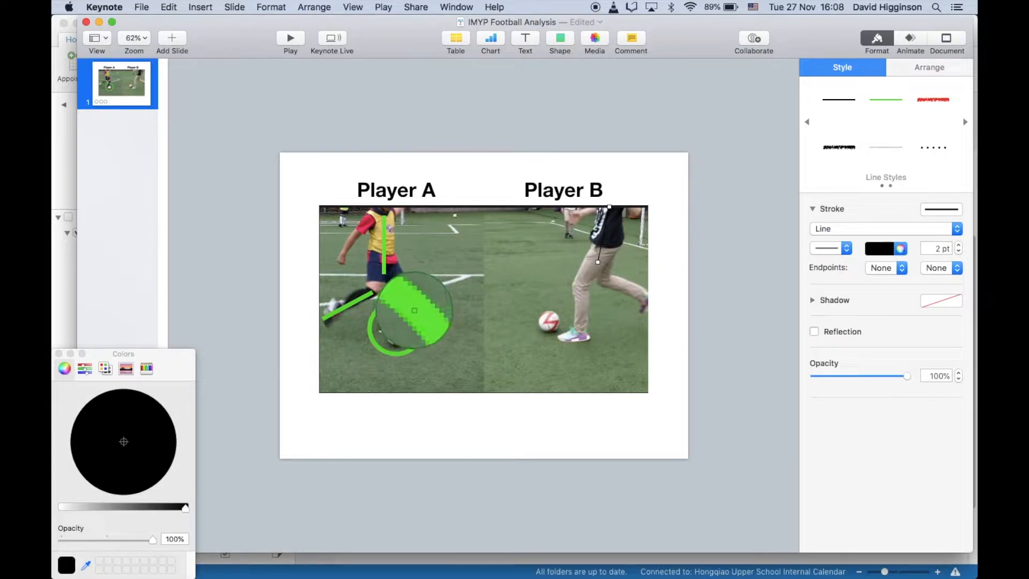
pyautogui.click(64, 368)
pyautogui.write('50')
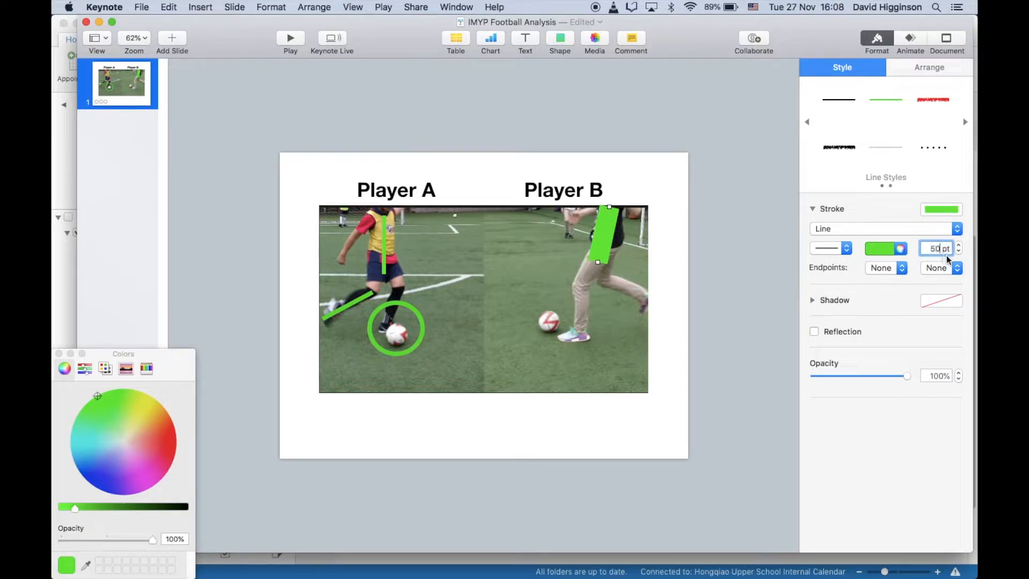
pyautogui.write('30')
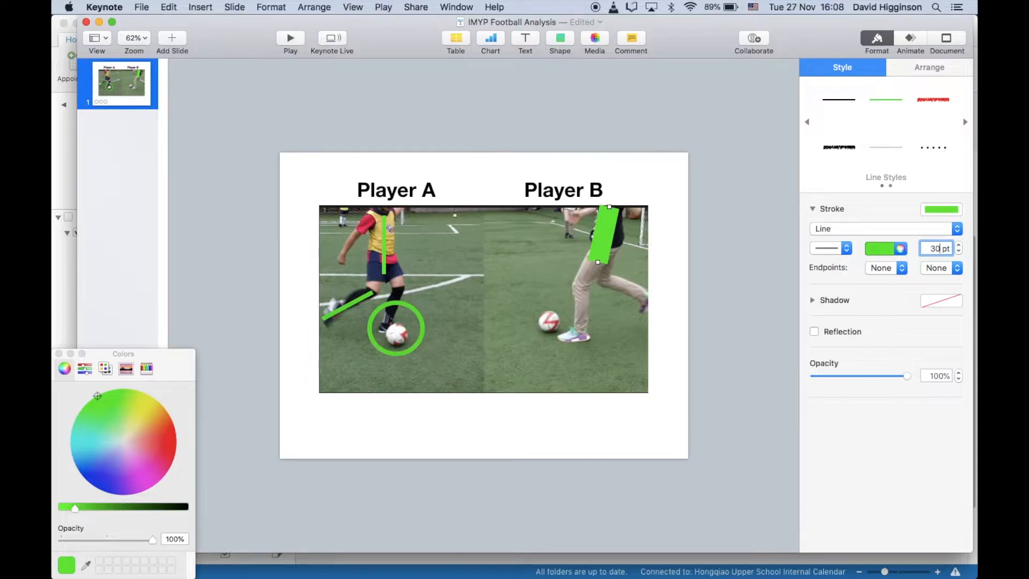
pyautogui.click(935, 248)
pyautogui.write('12')
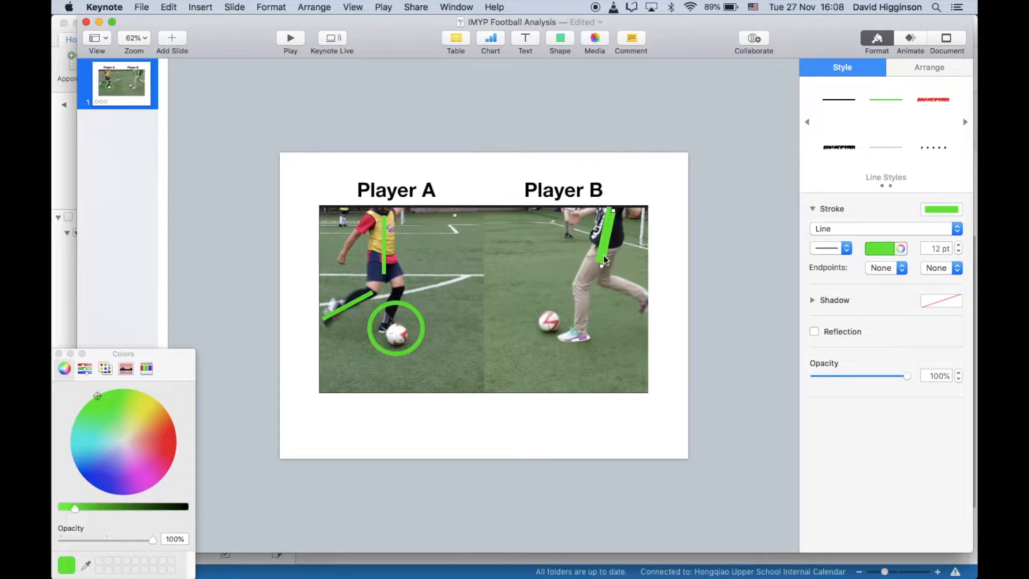
# Lay the green line along Player B's thigh and lower leg, then select Player A's ball circle
pyautogui.moveTo(604, 259); pyautogui.dragTo(627, 305)
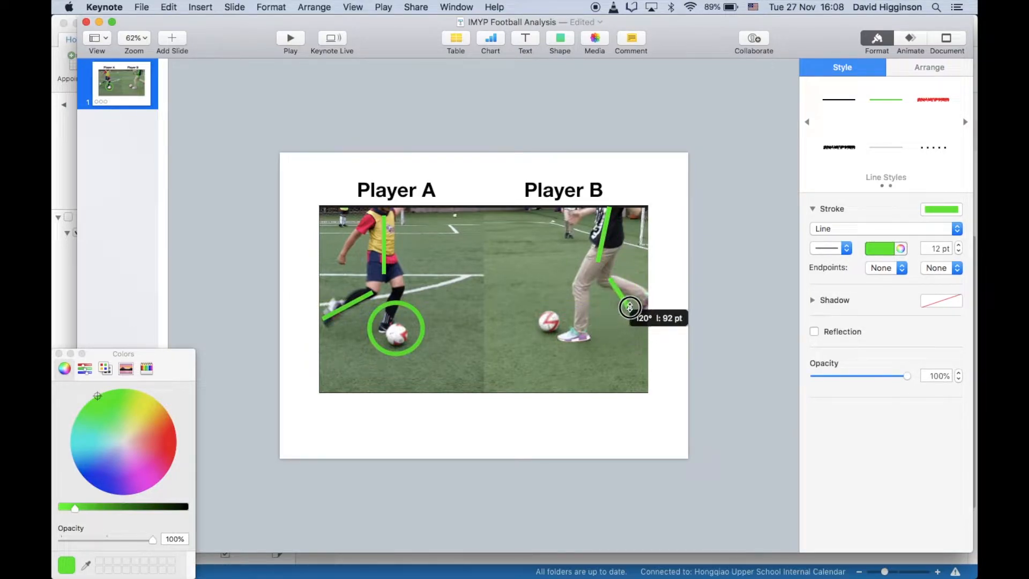
pyautogui.moveTo(629, 307); pyautogui.dragTo(643, 300)
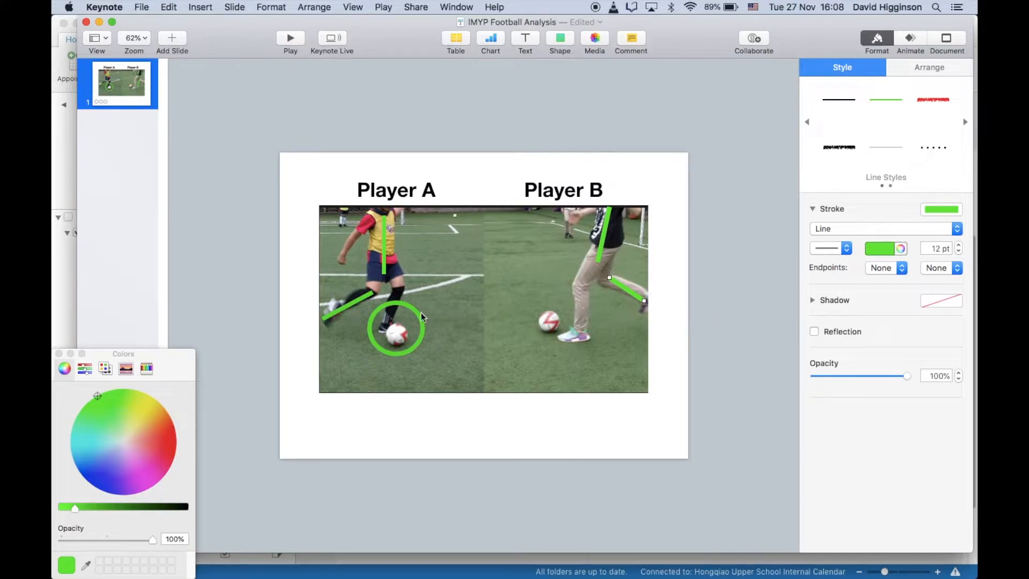
pyautogui.click(395, 328)
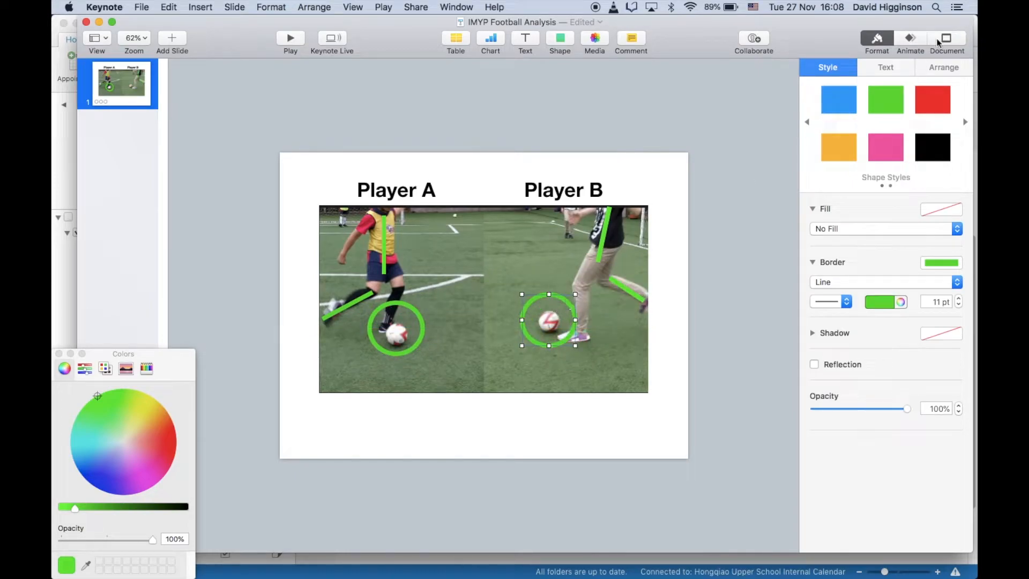
pyautogui.click(910, 38)
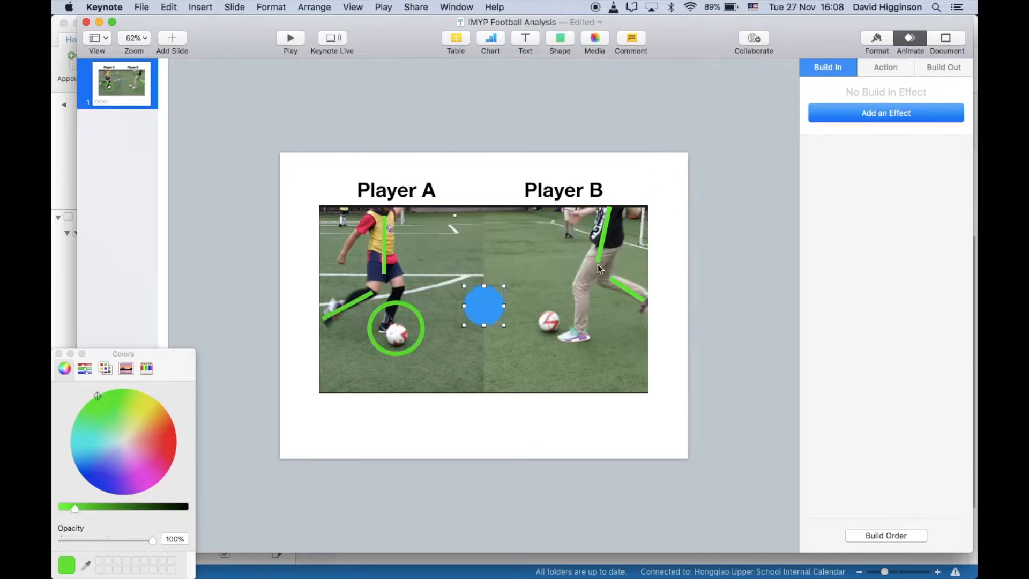
# Move the blue circle over Player B's ball, remove its fill and give it a green outline
pyautogui.moveTo(483, 305); pyautogui.dragTo(553, 320)
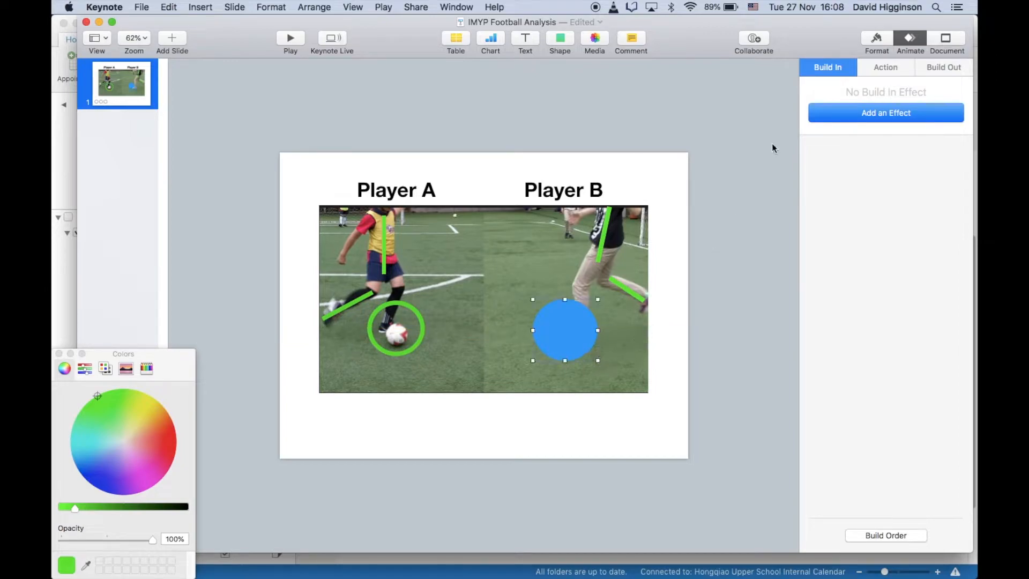
pyautogui.click(876, 38)
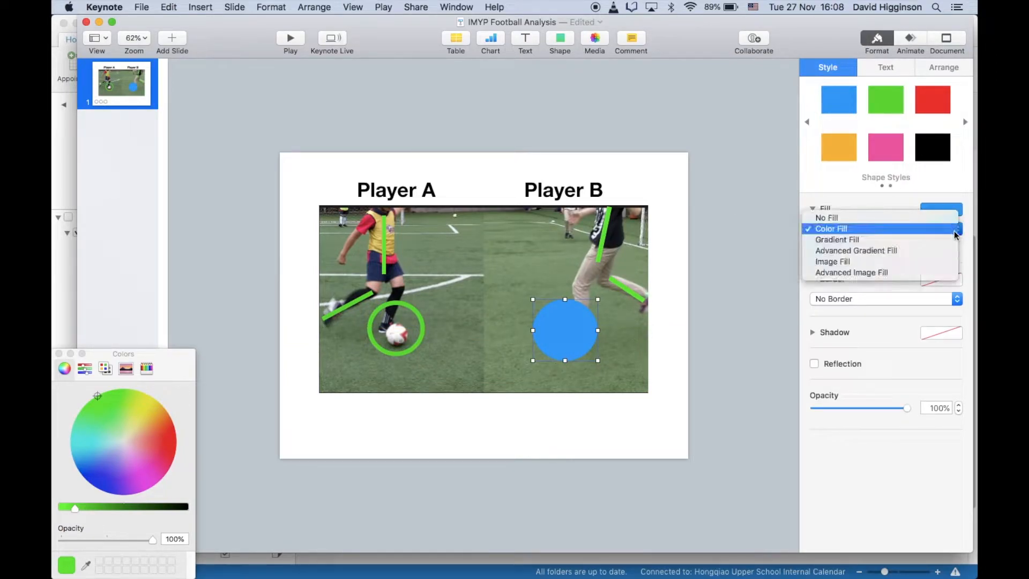
pyautogui.click(827, 217)
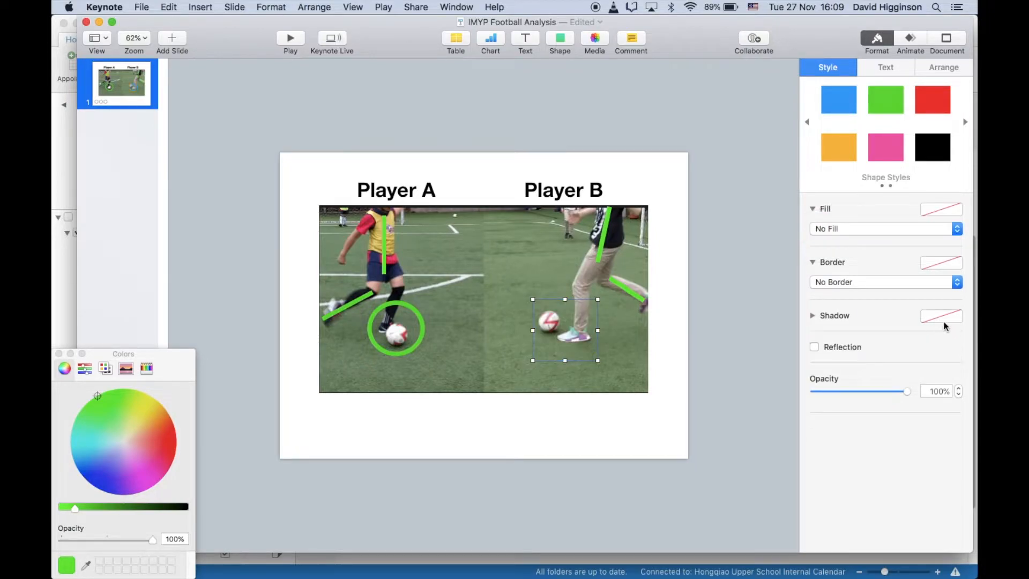
pyautogui.click(956, 282)
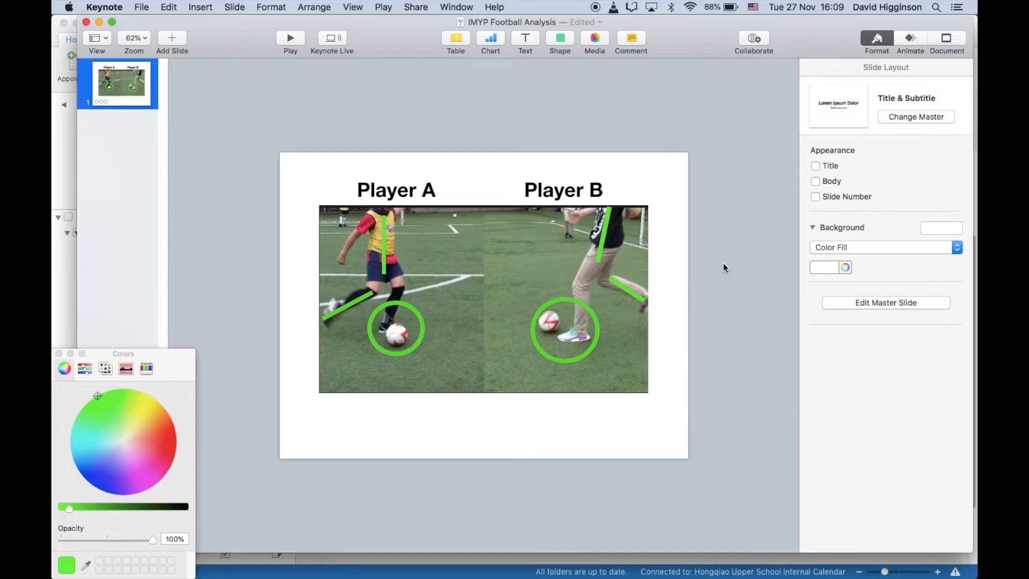
pyautogui.moveTo(684, 262)
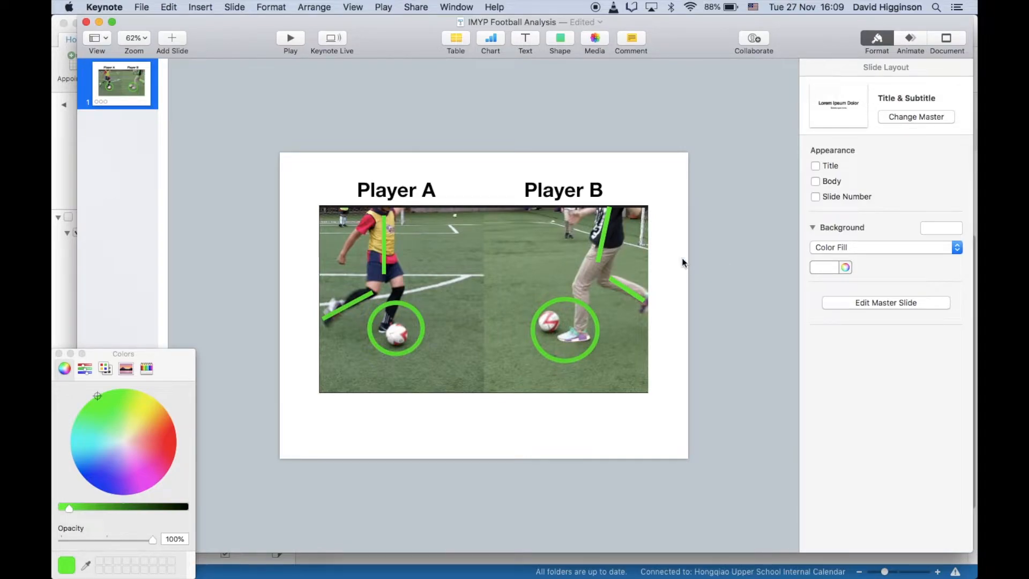
# Select the Player B label and review its Lens Flare build-in settings
pyautogui.click(604, 237)
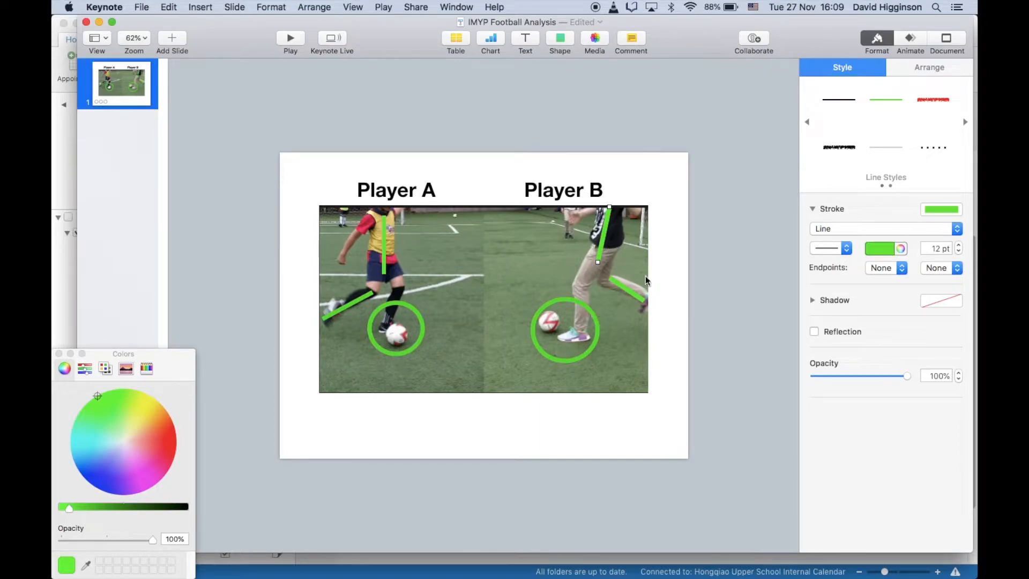
pyautogui.click(565, 330)
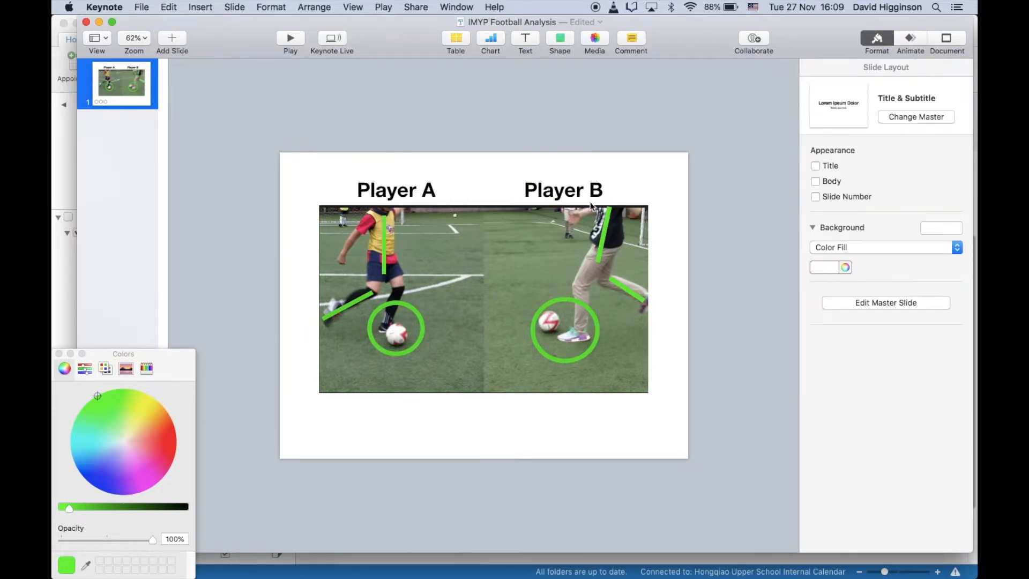
pyautogui.click(564, 190)
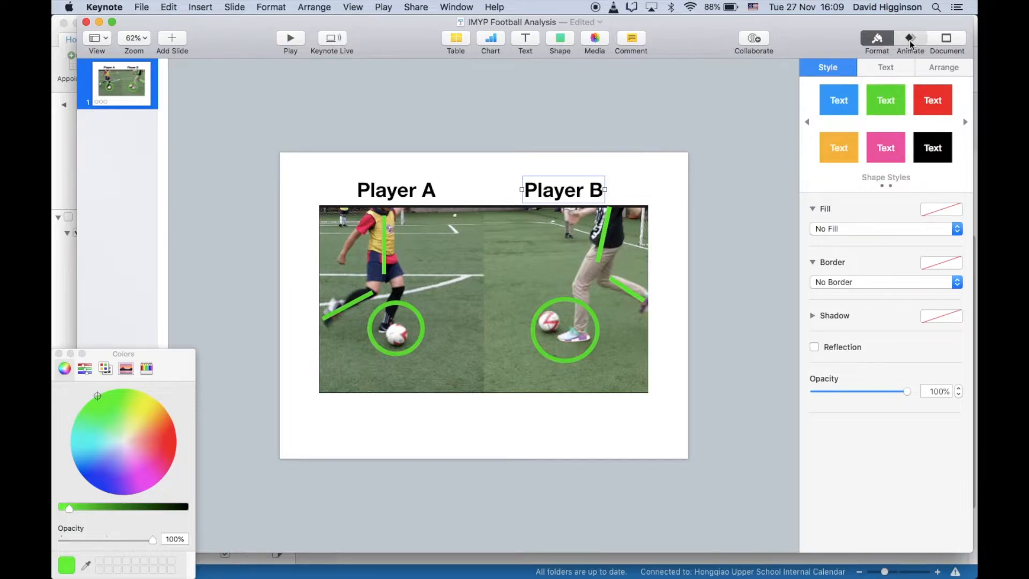
pyautogui.click(910, 38)
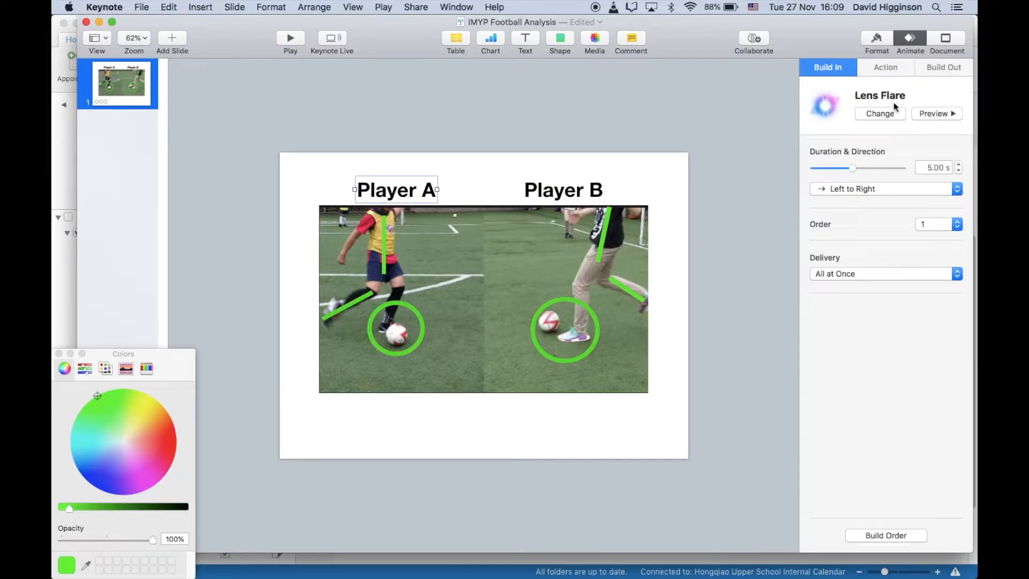
pyautogui.click(562, 189)
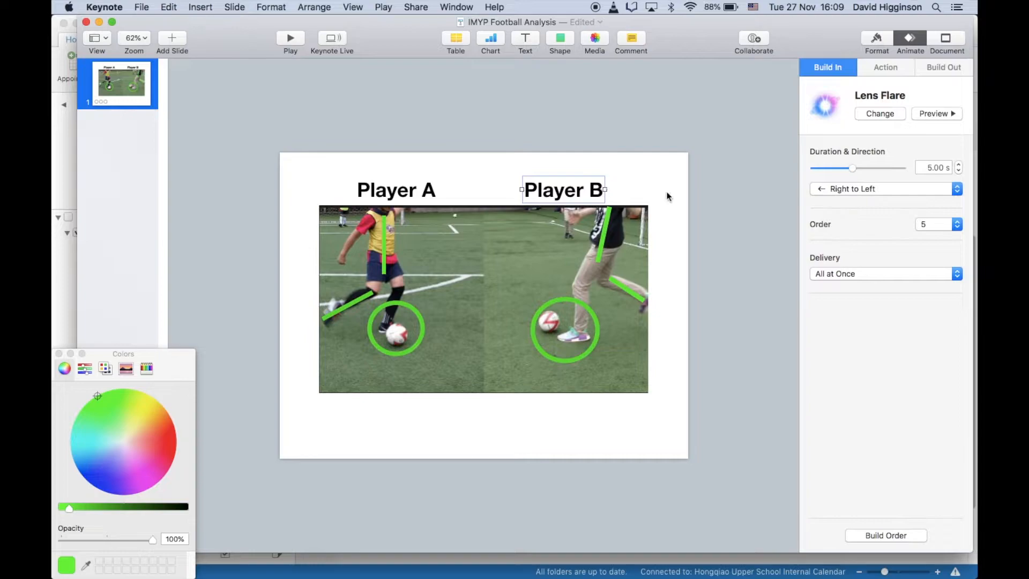
pyautogui.moveTo(920, 184)
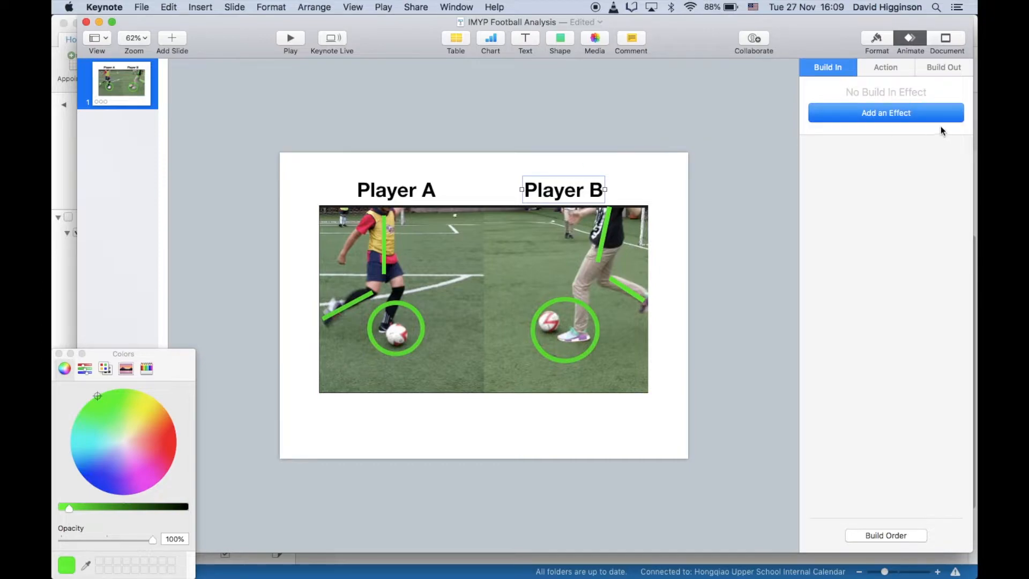
# Apply a Lens Flare build-in to the Player B label and shorten its duration
pyautogui.click(886, 112)
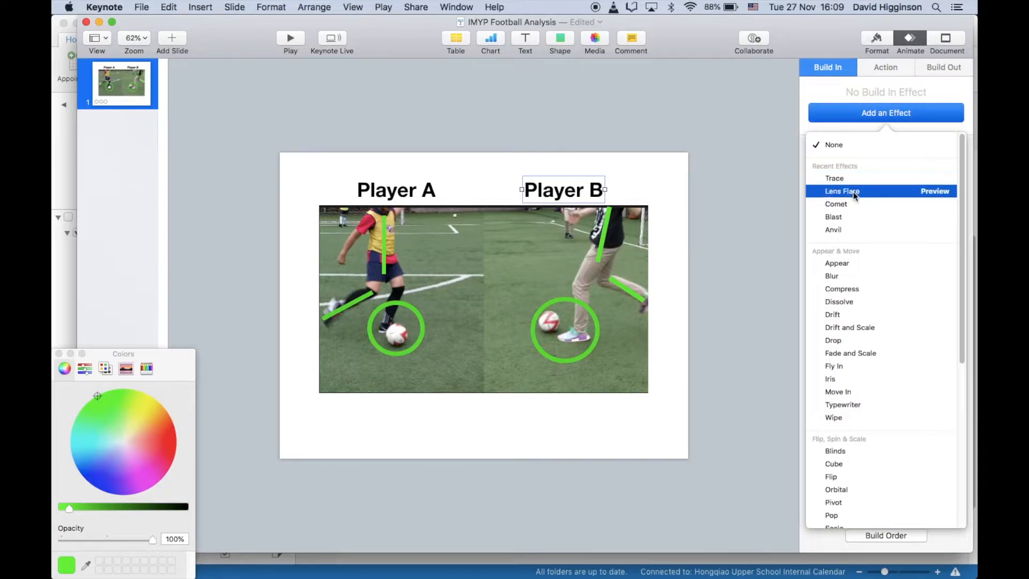
pyautogui.click(842, 191)
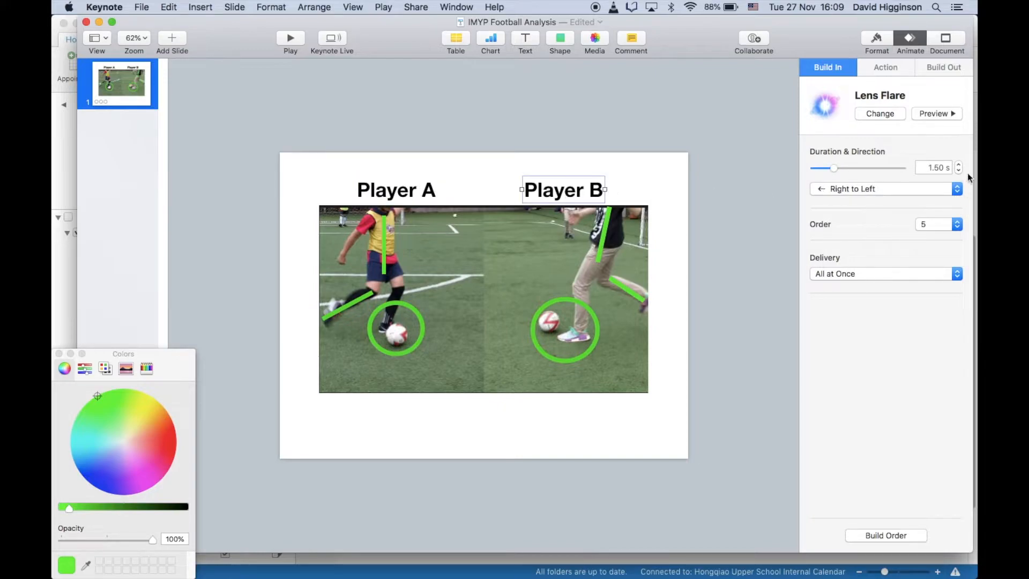
pyautogui.click(932, 168)
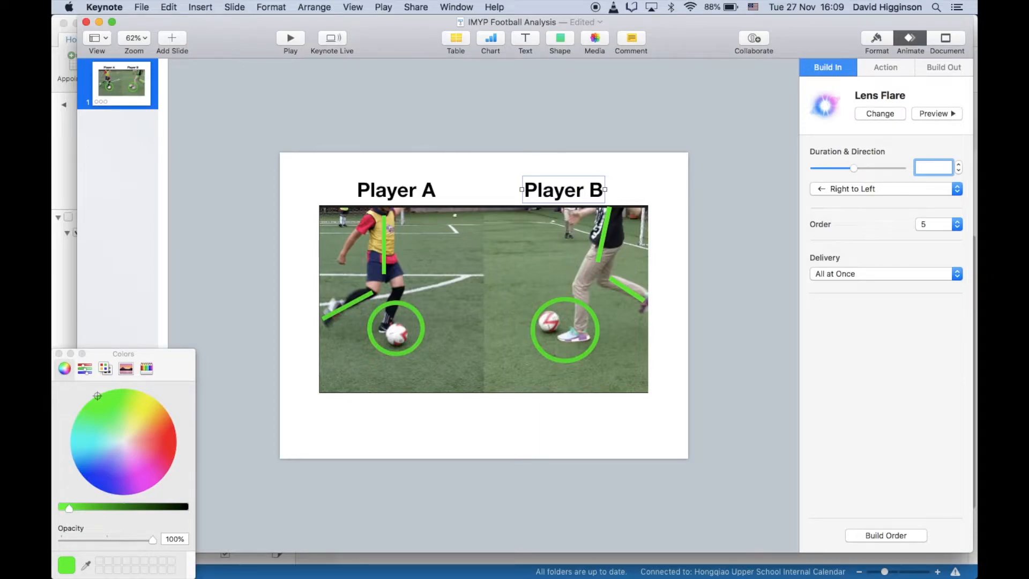
pyautogui.click(932, 168)
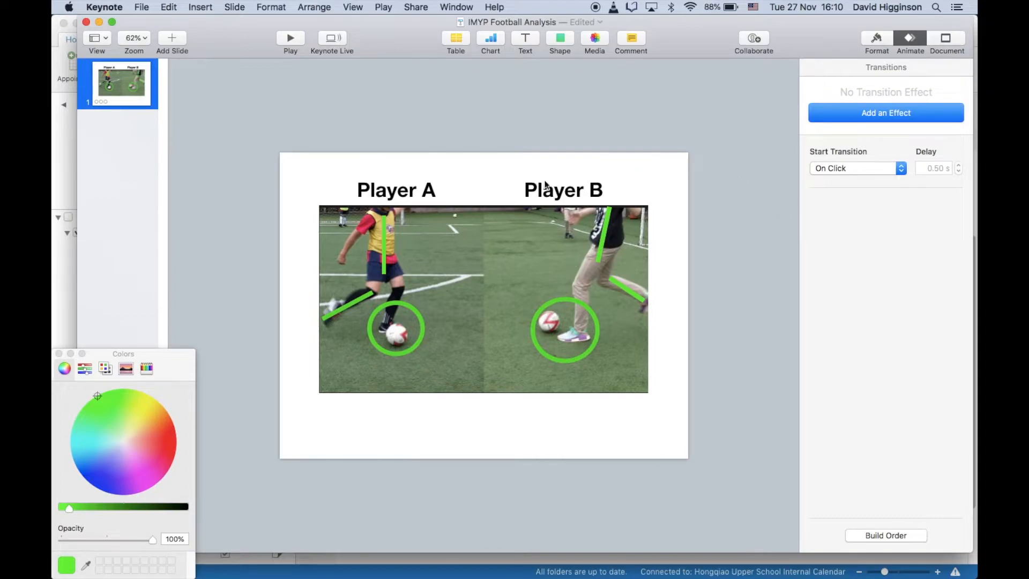
pyautogui.moveTo(662, 287)
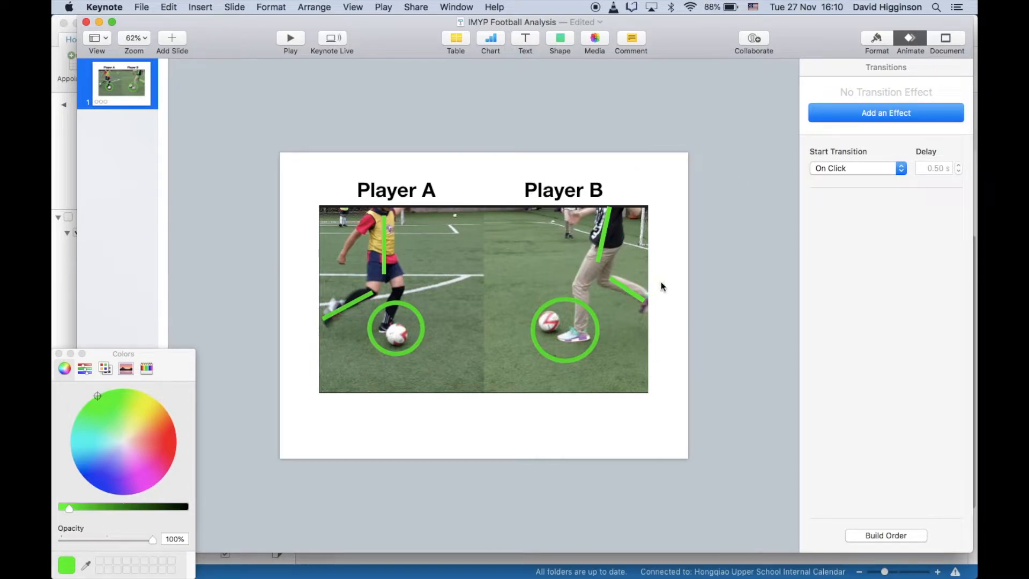
pyautogui.moveTo(723, 256)
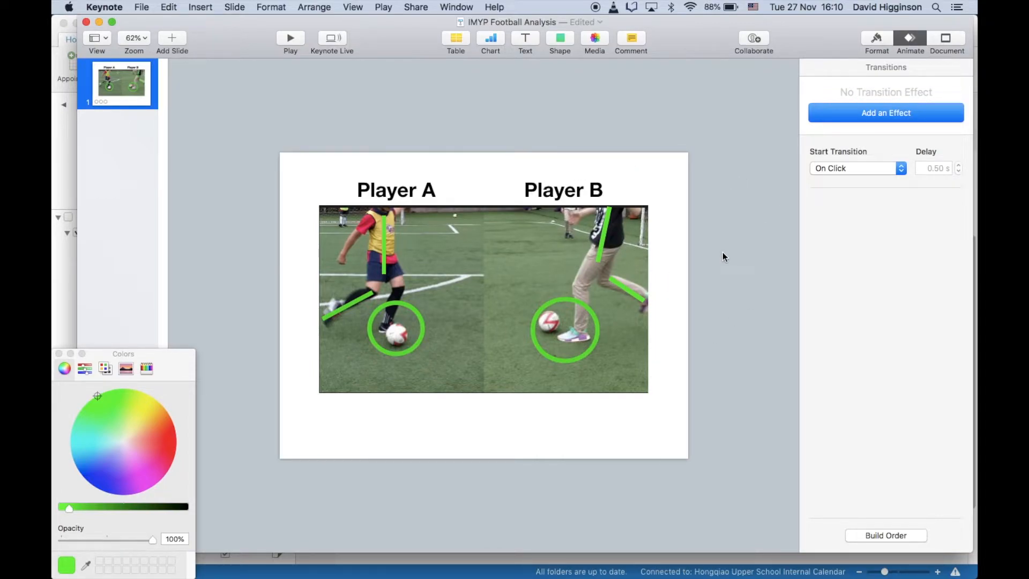
# Set the slide transition's start option to Automatically
pyautogui.click(857, 168)
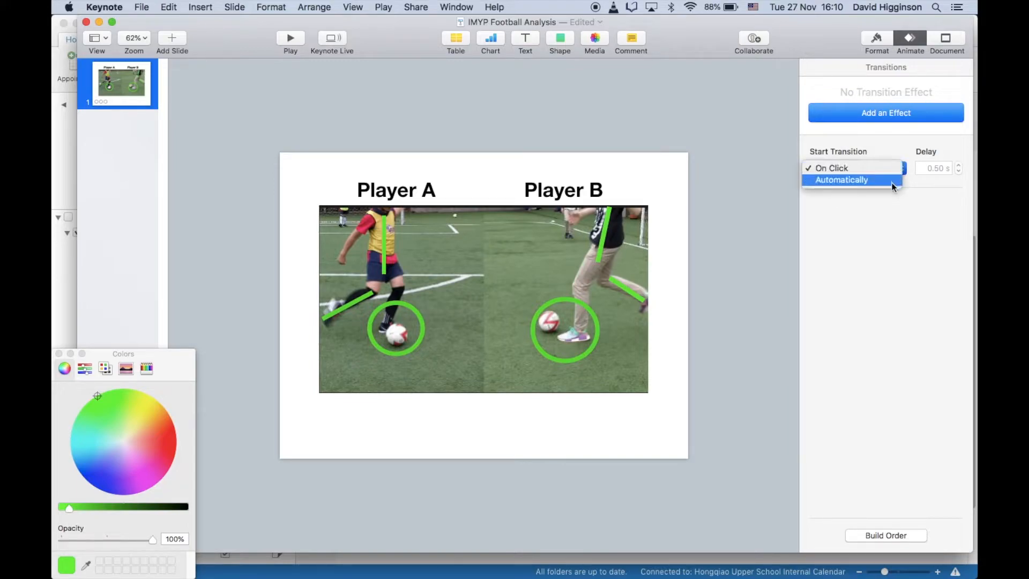
pyautogui.click(842, 180)
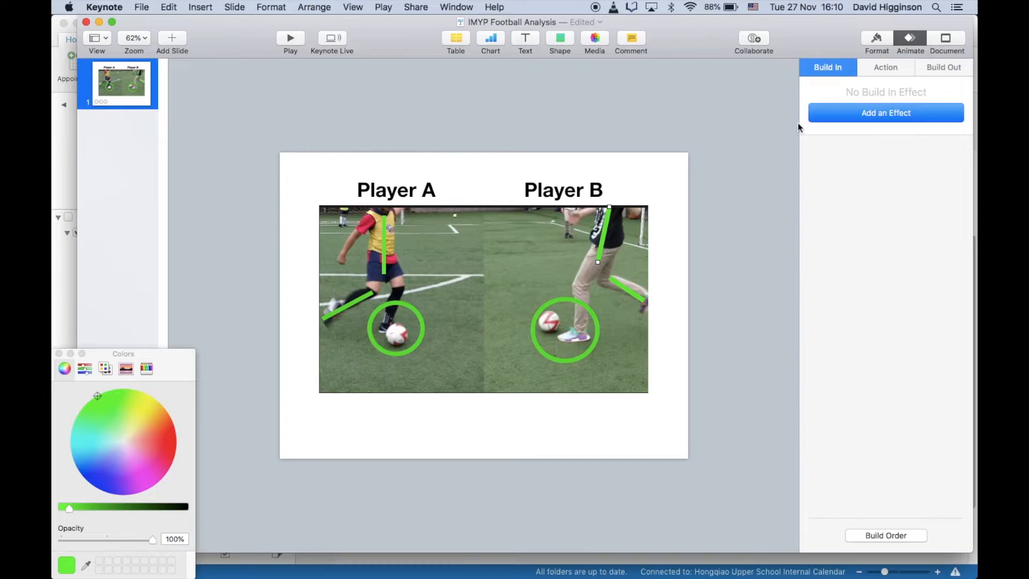
pyautogui.moveTo(900, 113)
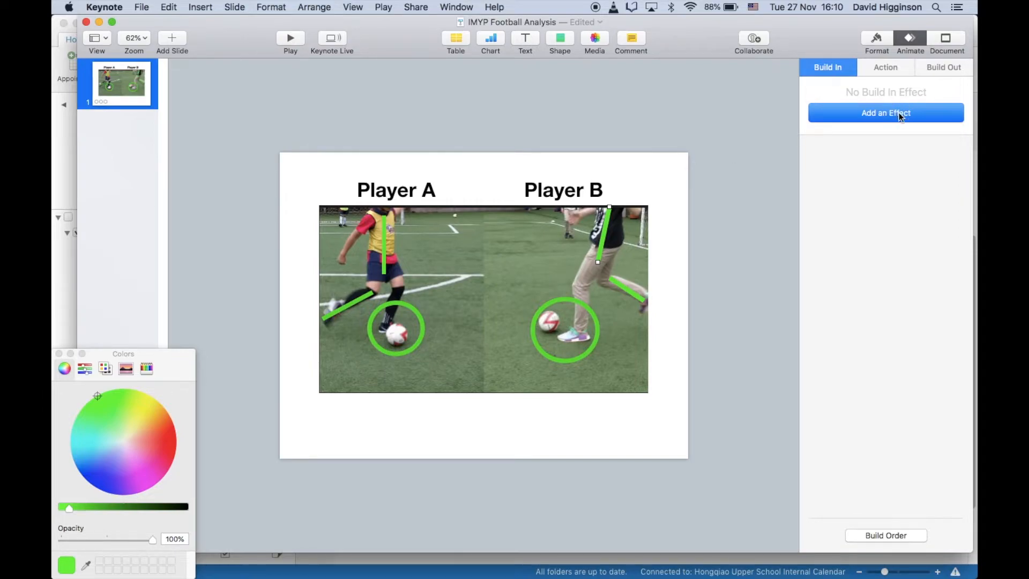
# Give Player B's torso line a right-to-left Trace build with an adjusted duration
pyautogui.click(886, 112)
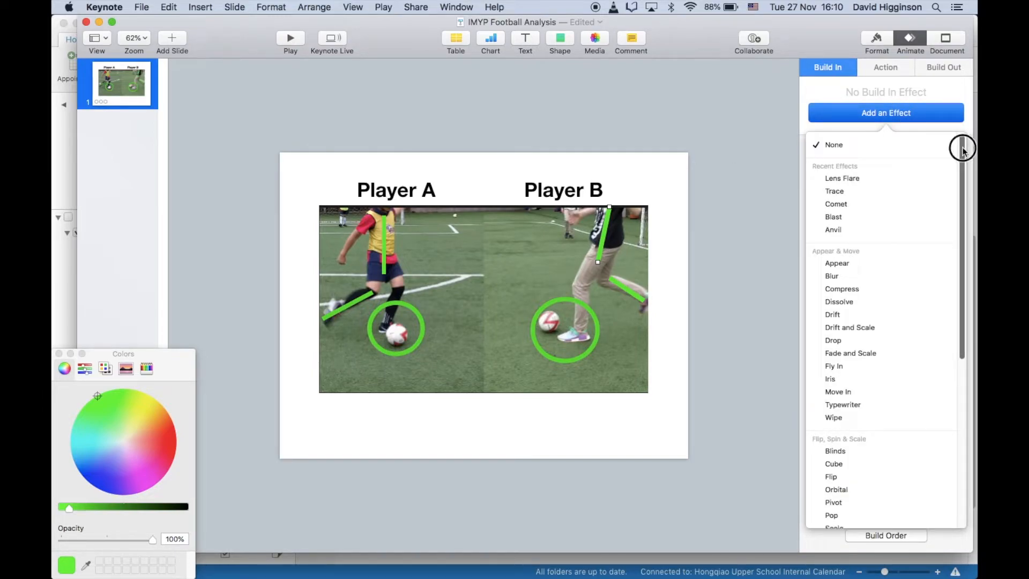
pyautogui.click(834, 191)
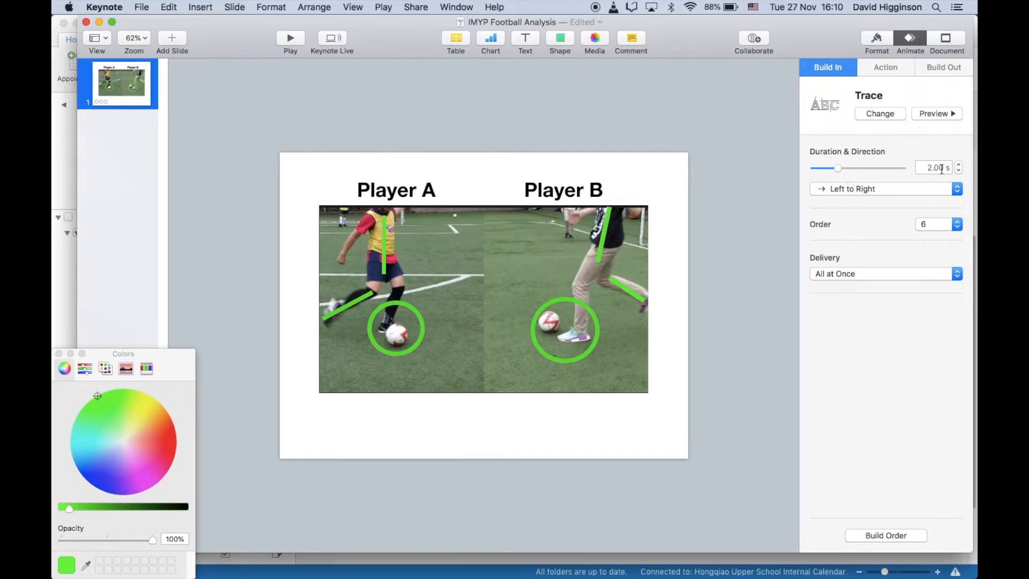
pyautogui.moveTo(837, 168); pyautogui.dragTo(848, 167)
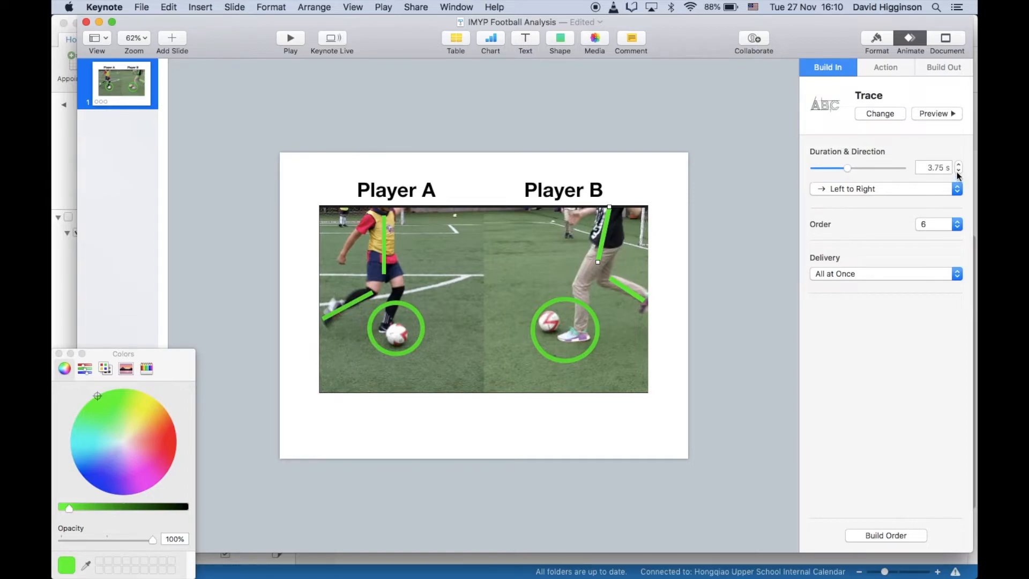
pyautogui.click(958, 171)
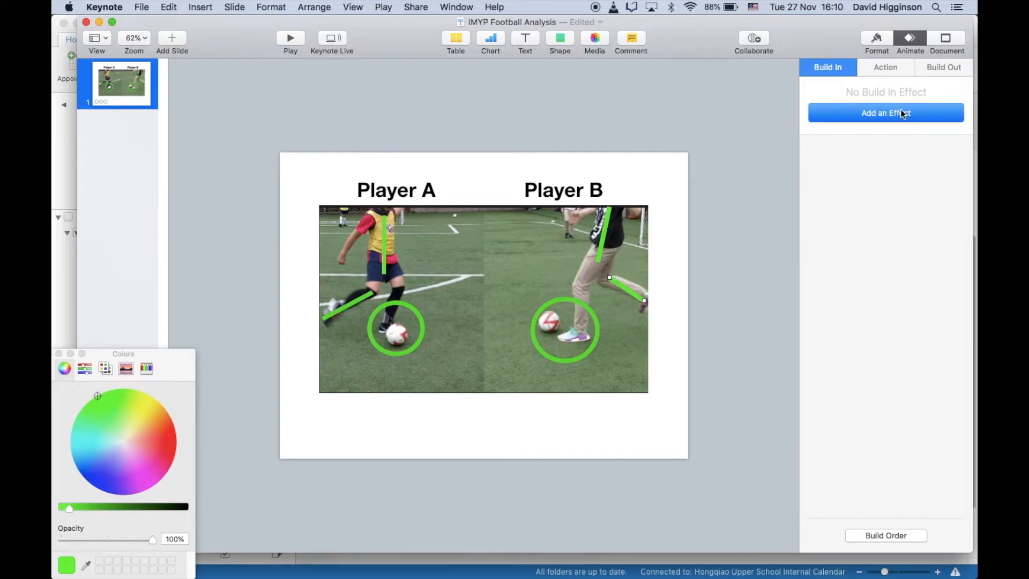
pyautogui.click(885, 112)
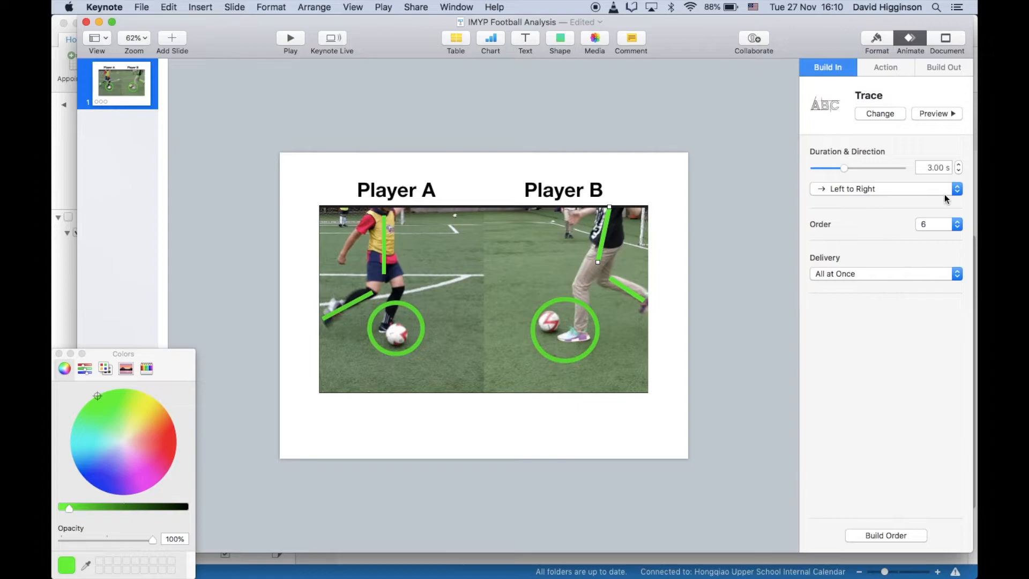
pyautogui.click(884, 188)
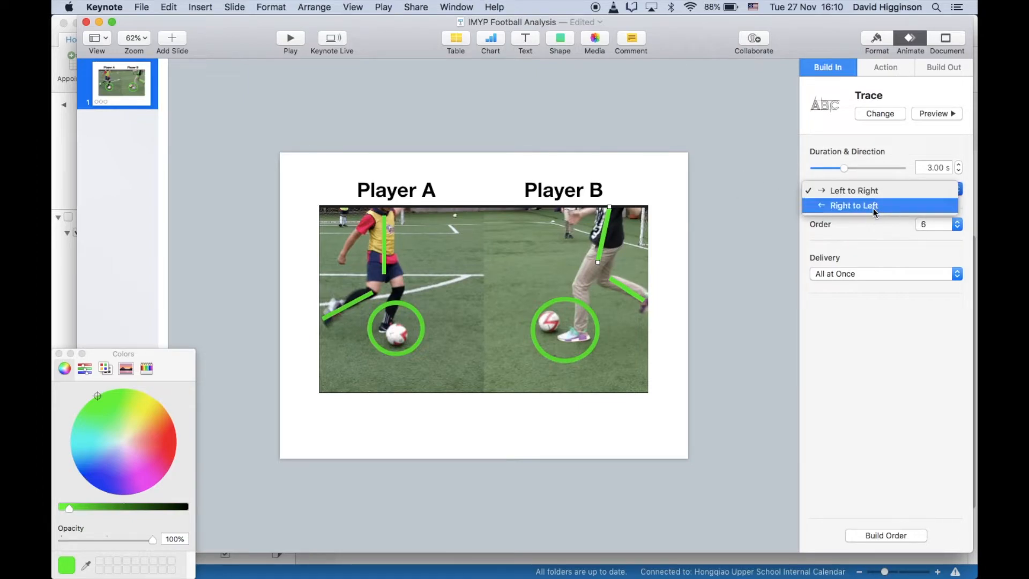
pyautogui.click(856, 190)
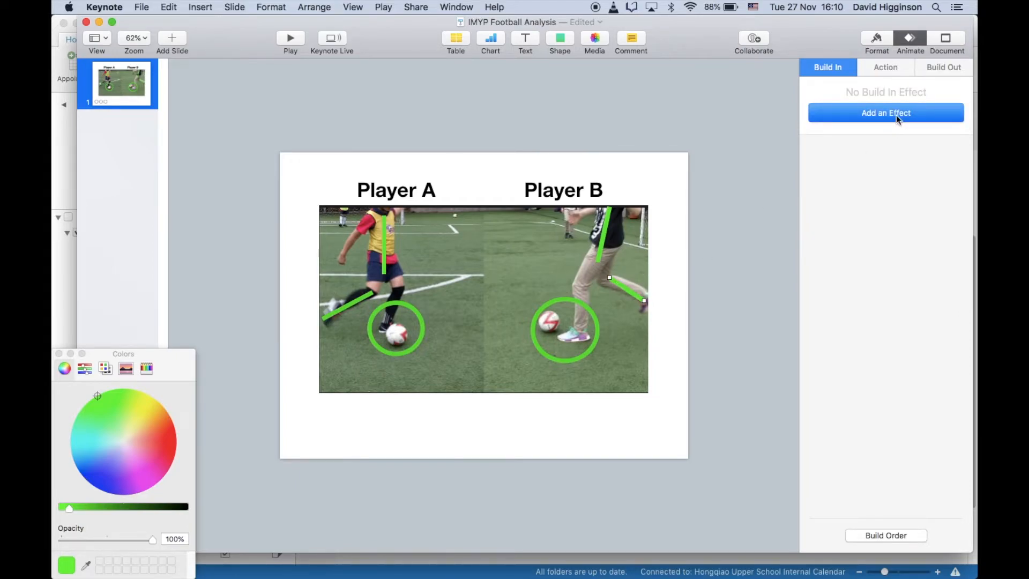
# Add Trace builds to Player B's leg line (three seconds) and to the ball oval
pyautogui.click(886, 113)
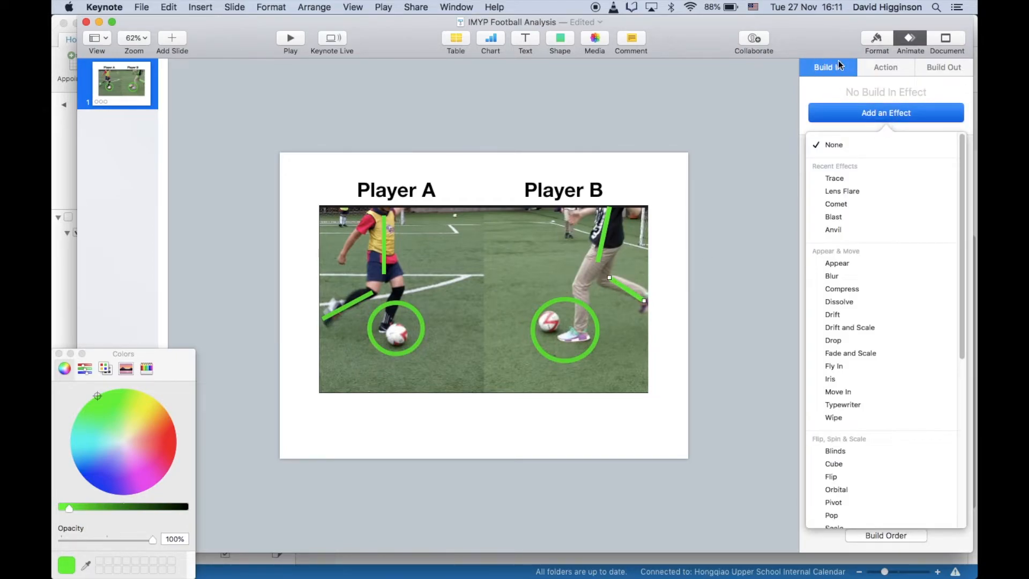
pyautogui.click(834, 178)
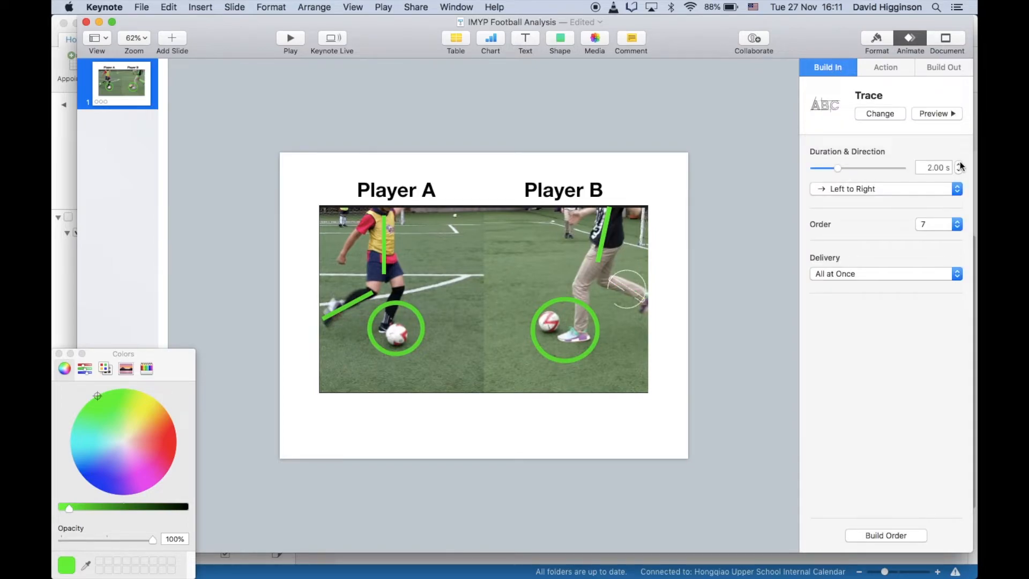
pyautogui.click(959, 164)
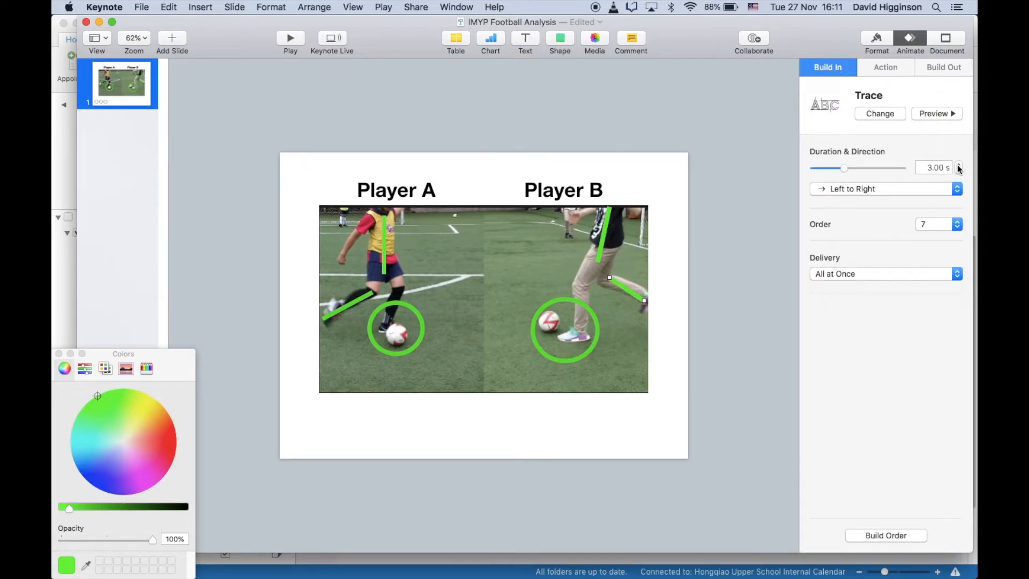
pyautogui.click(565, 330)
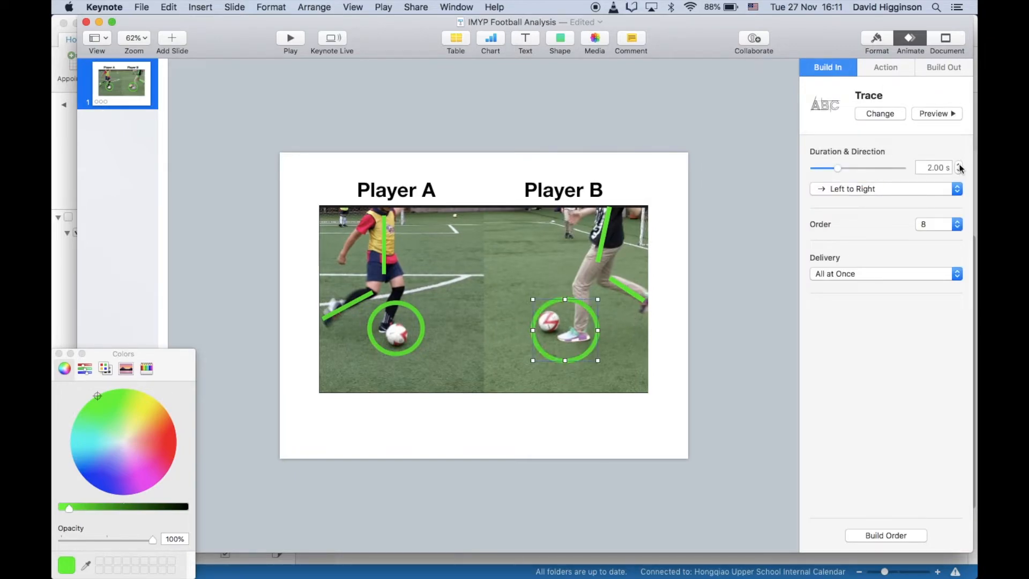
pyautogui.click(959, 165)
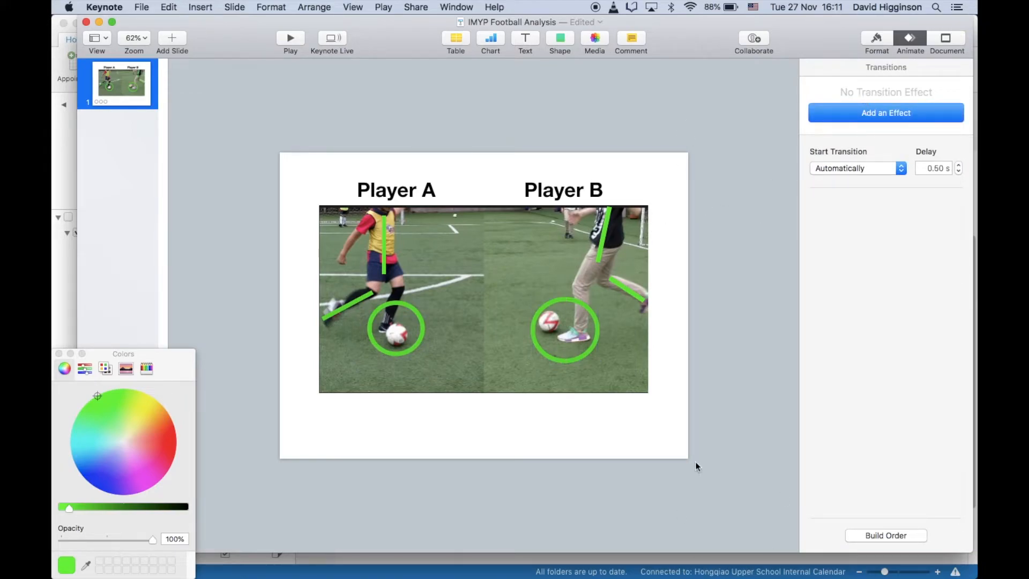
# In the build order list, make the Player B label build start after build 4
pyautogui.click(886, 535)
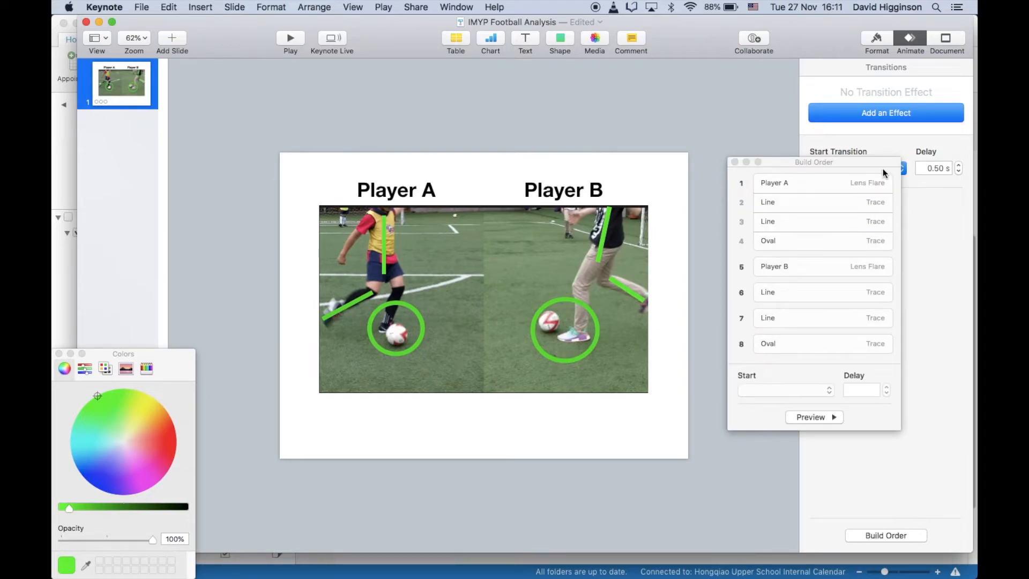
pyautogui.moveTo(816, 188)
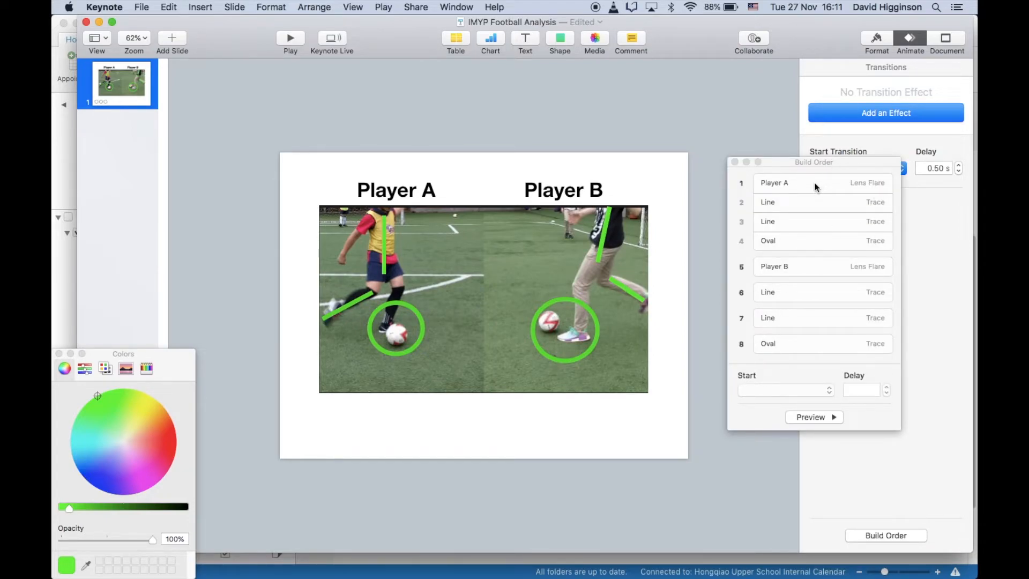
pyautogui.moveTo(793, 267)
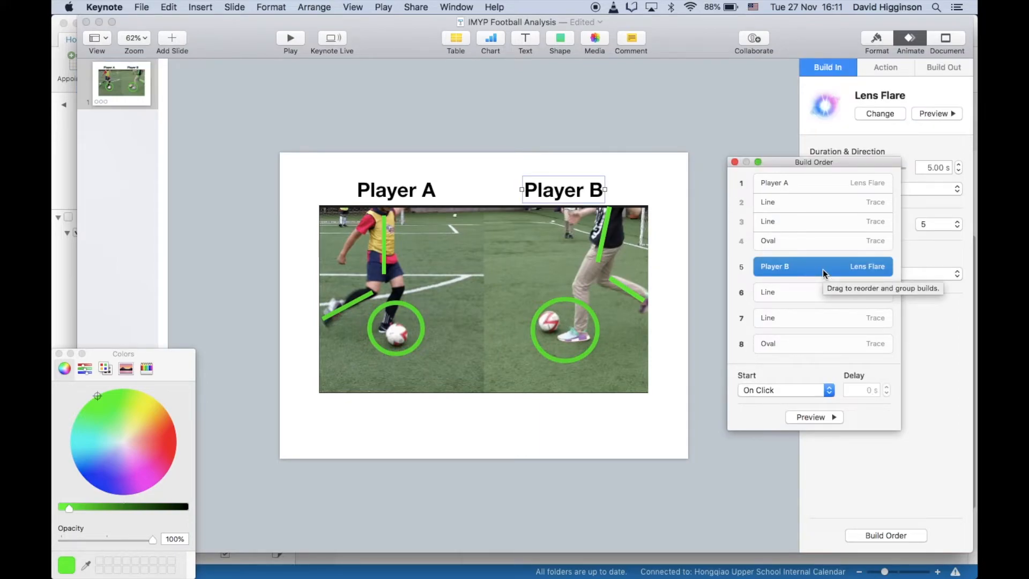
pyautogui.click(784, 390)
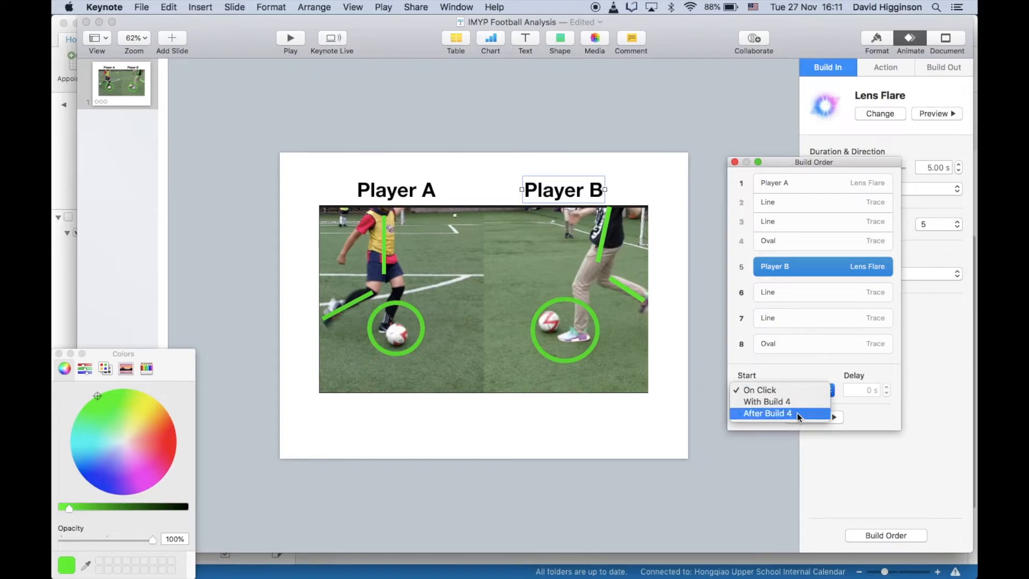
pyautogui.click(766, 412)
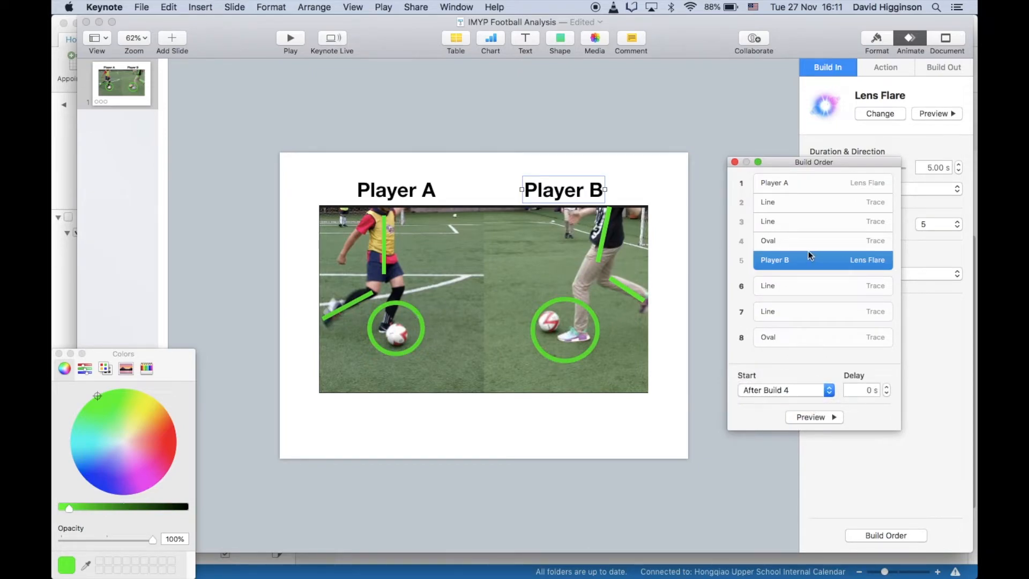
# Set the start of the Player B line builds, with build 7 starting with build 6
pyautogui.click(768, 240)
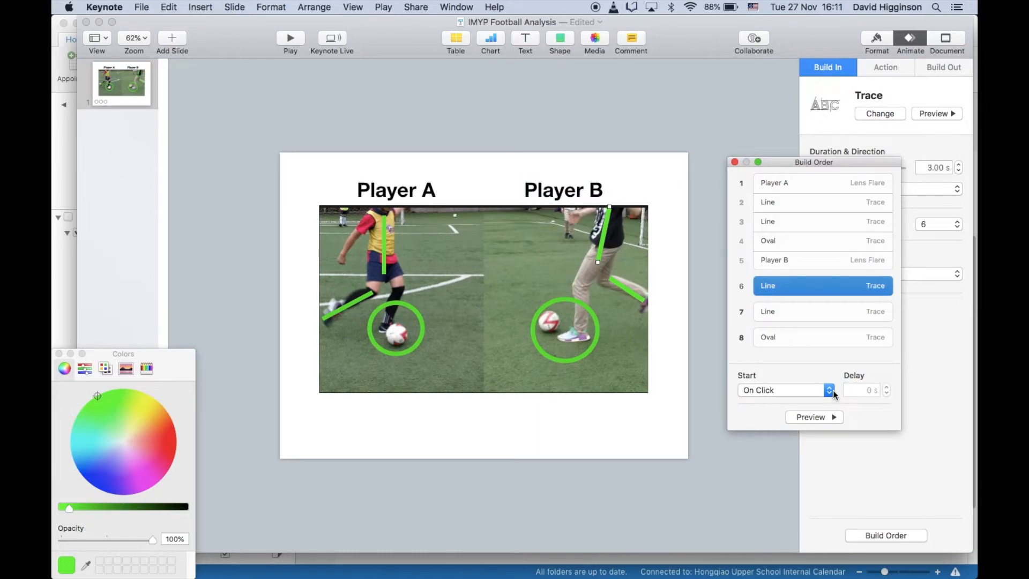
pyautogui.click(784, 390)
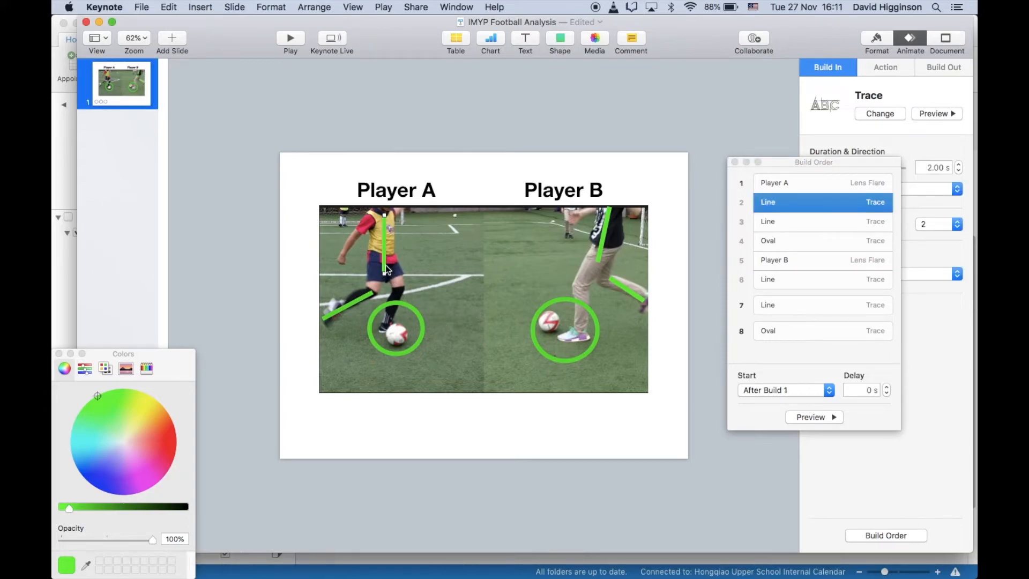
pyautogui.moveTo(604, 201)
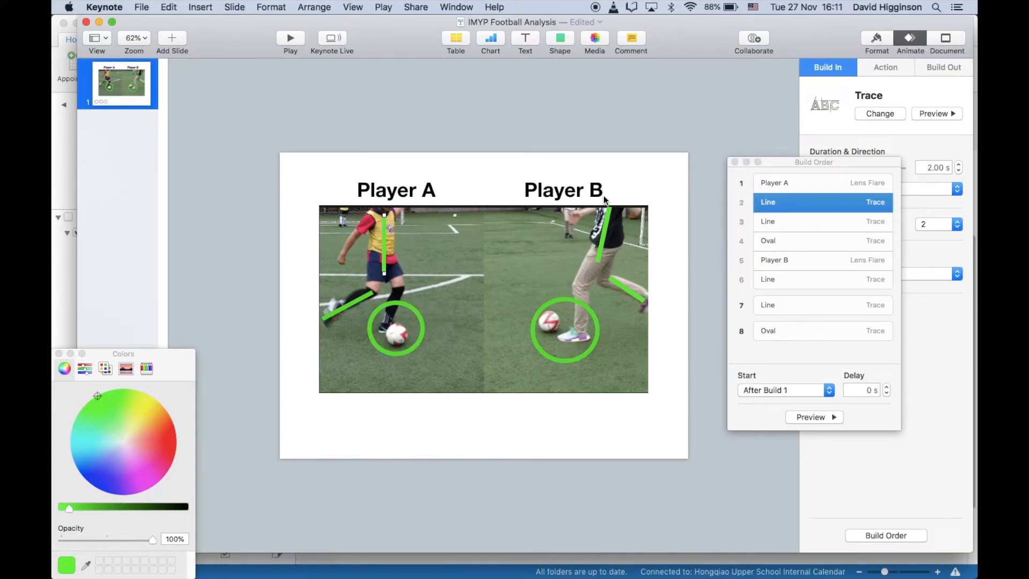
pyautogui.moveTo(617, 198)
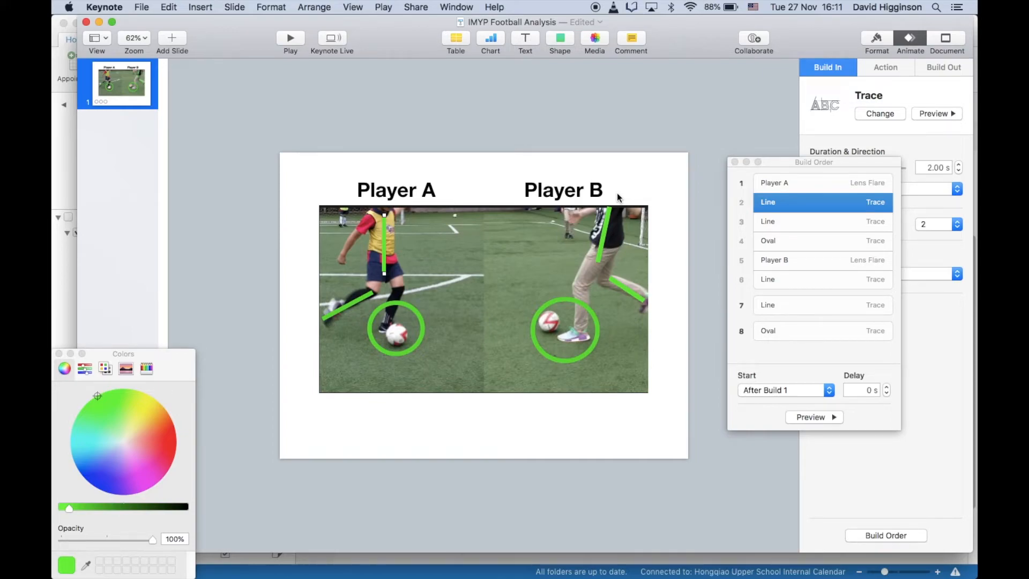
pyautogui.moveTo(819, 229)
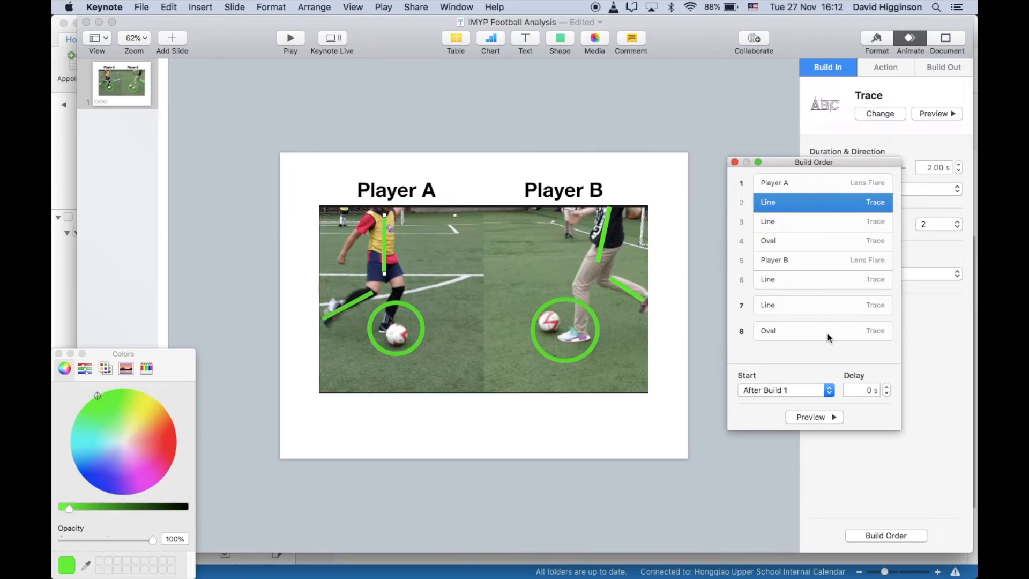
pyautogui.moveTo(822, 222)
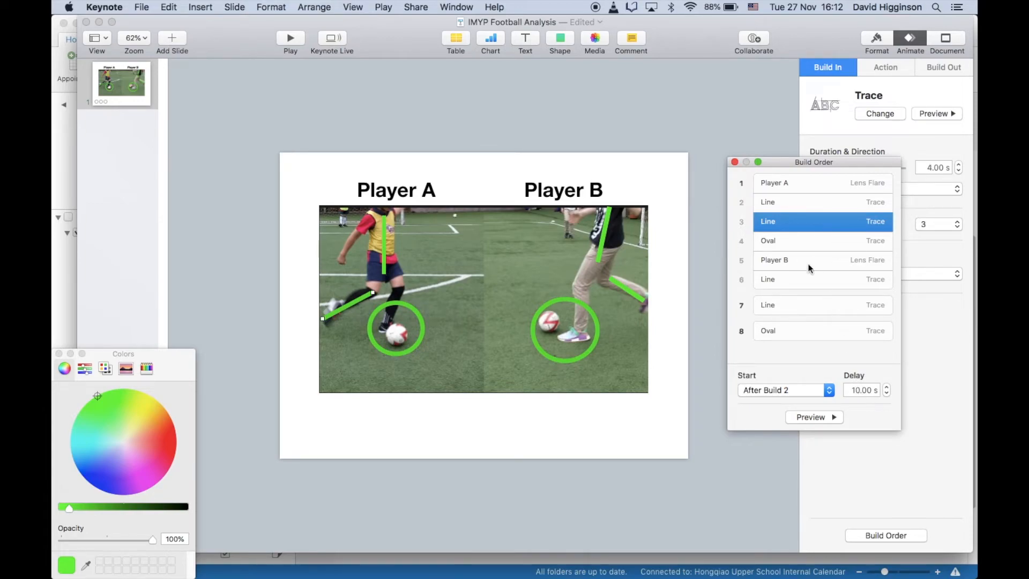
pyautogui.click(822, 279)
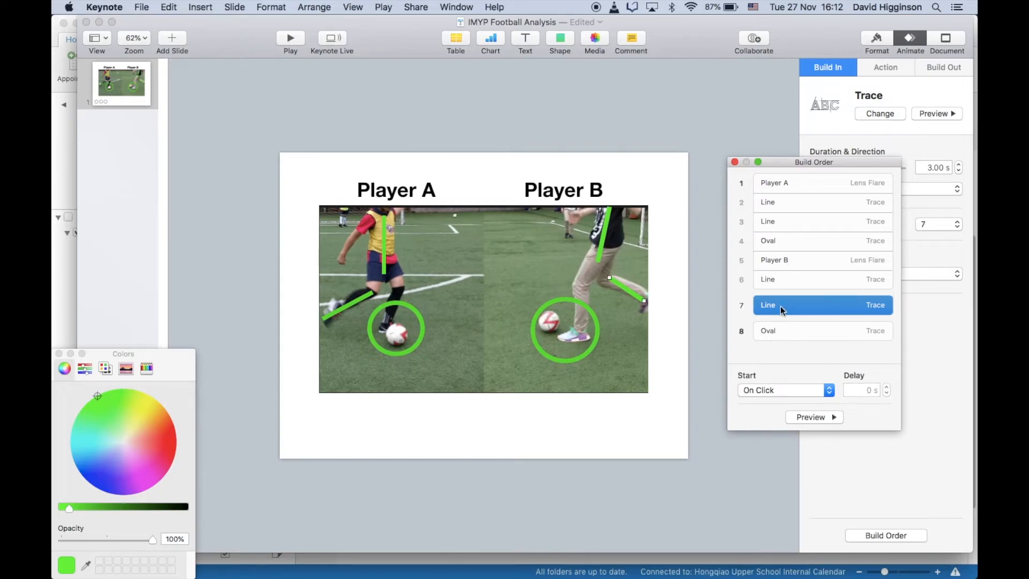
pyautogui.click(783, 390)
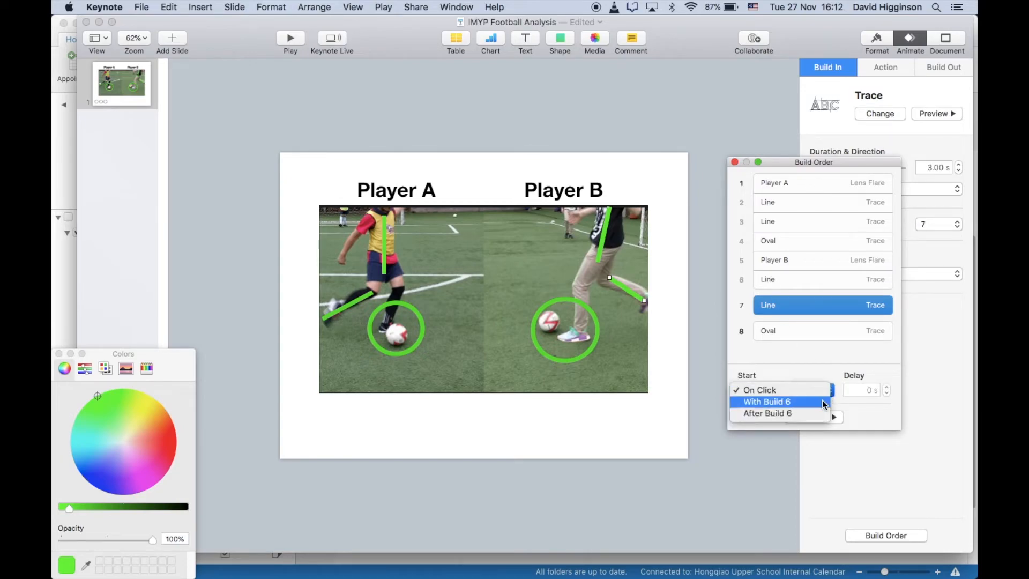
pyautogui.click(767, 413)
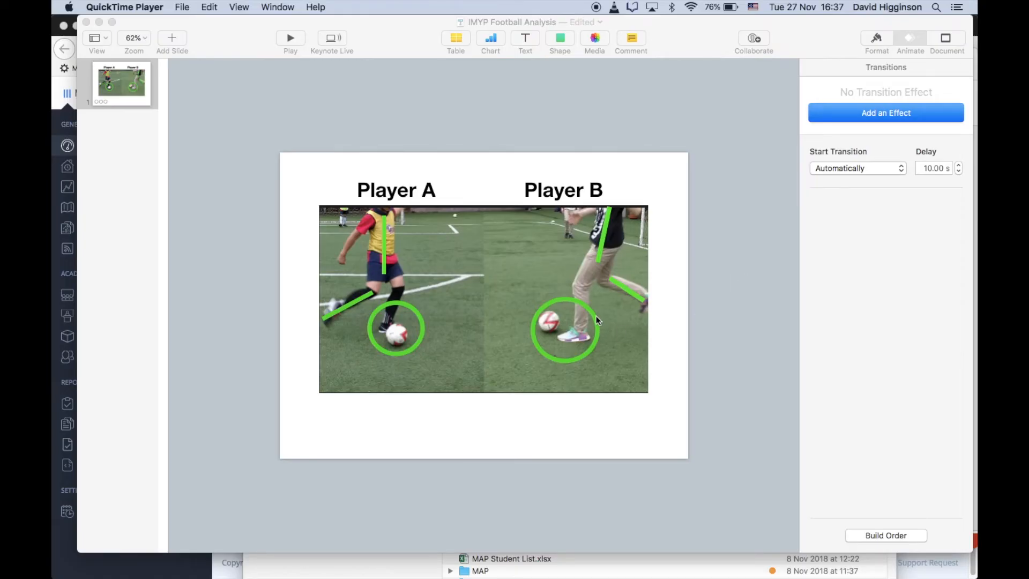
pyautogui.moveTo(555, 340)
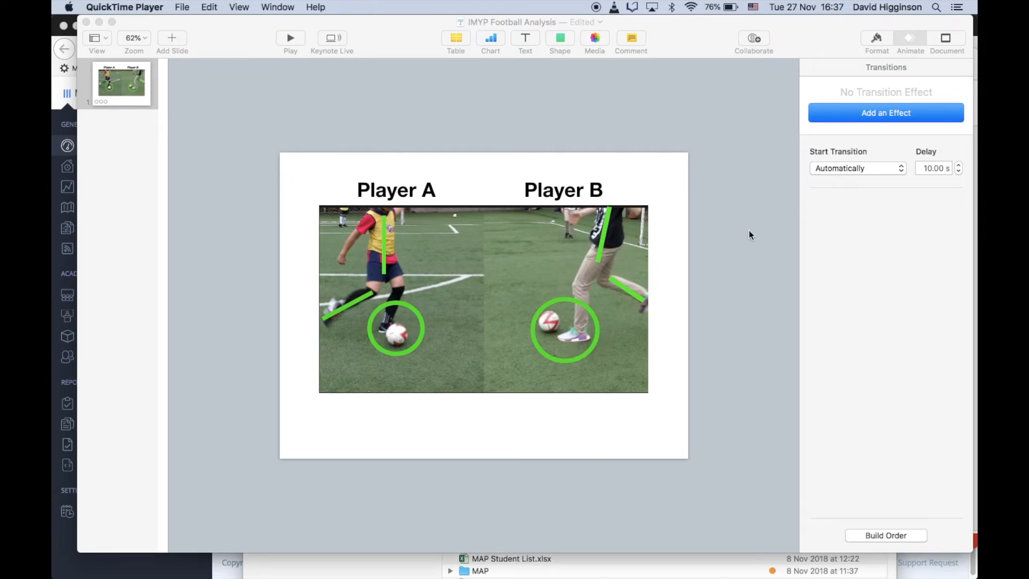
pyautogui.moveTo(561, 333)
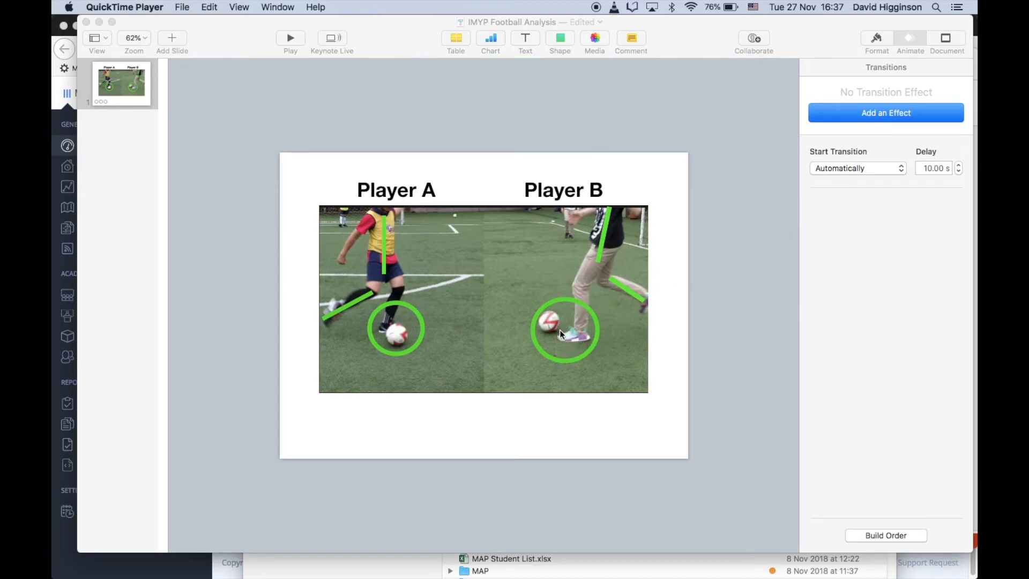
pyautogui.moveTo(553, 317)
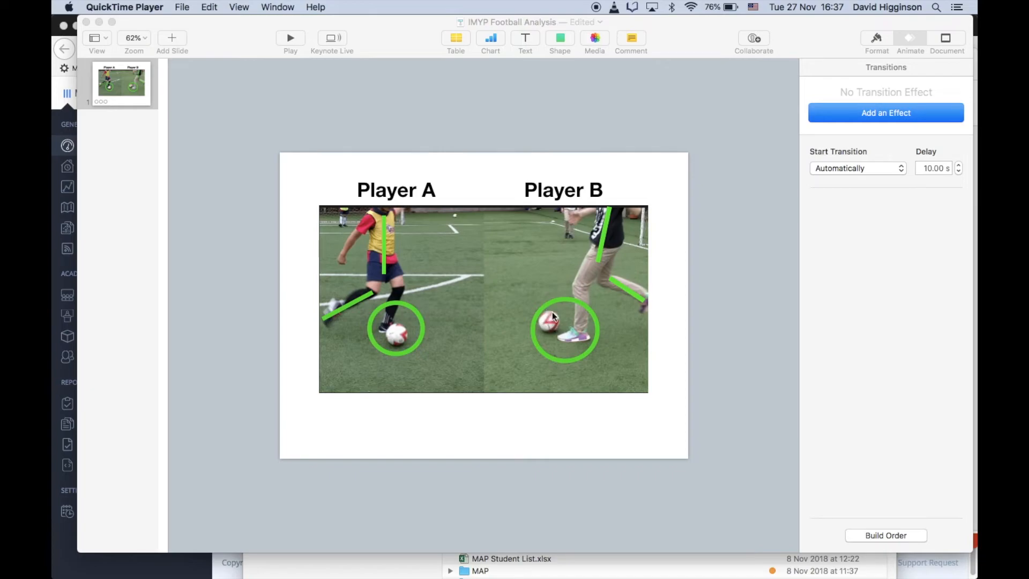
pyautogui.moveTo(643, 191)
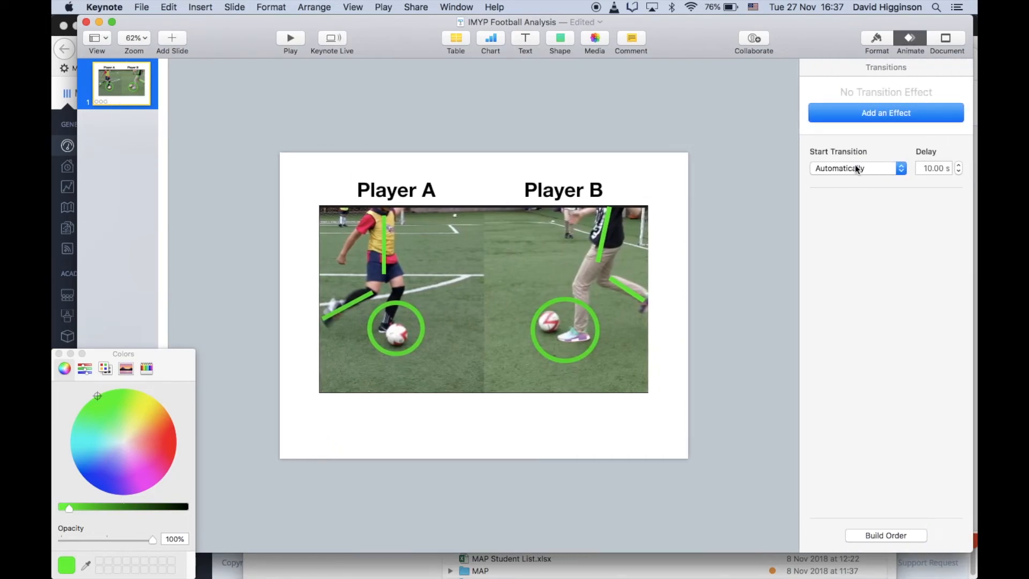
pyautogui.click(856, 167)
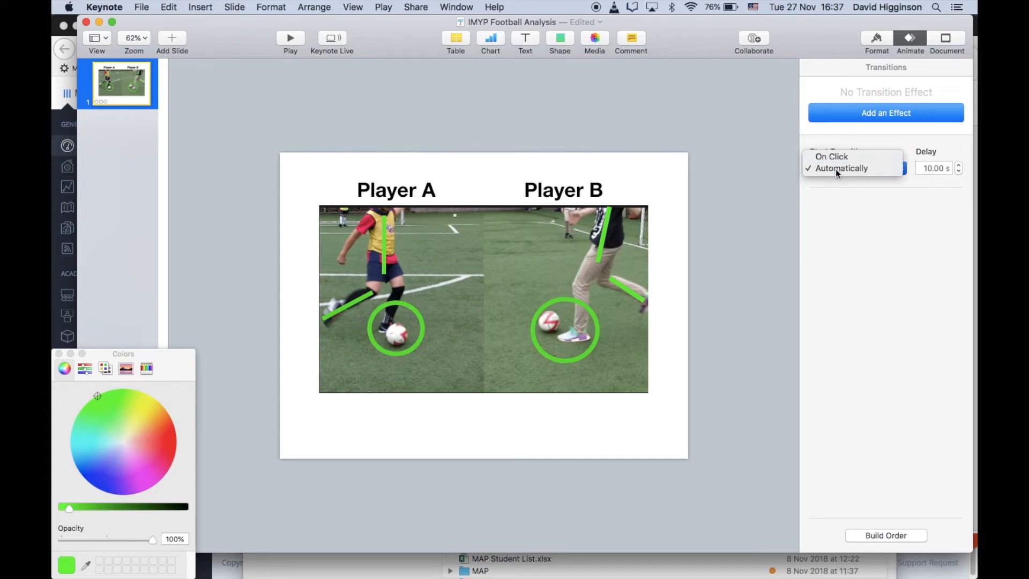
pyautogui.click(842, 168)
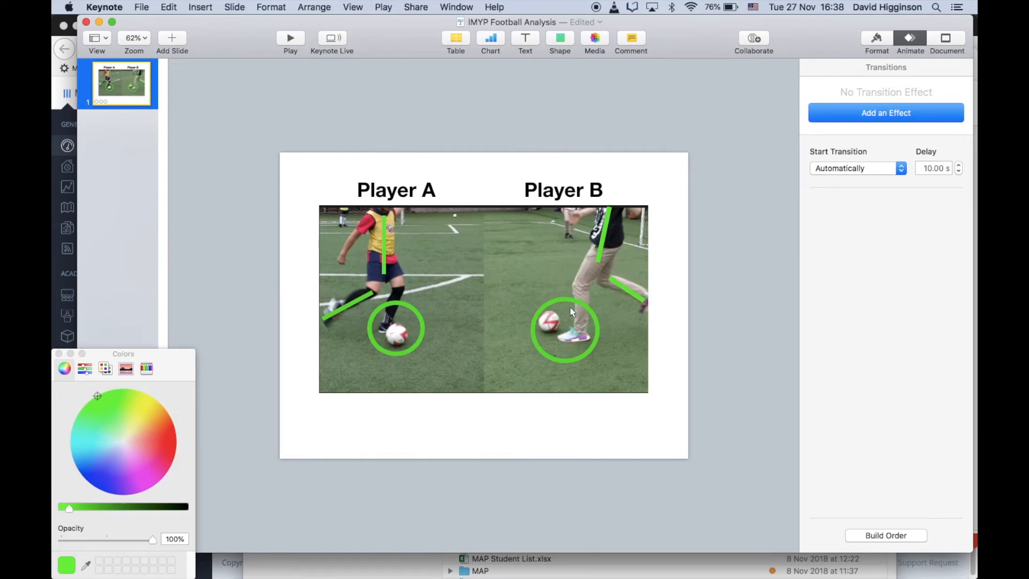
pyautogui.moveTo(584, 324)
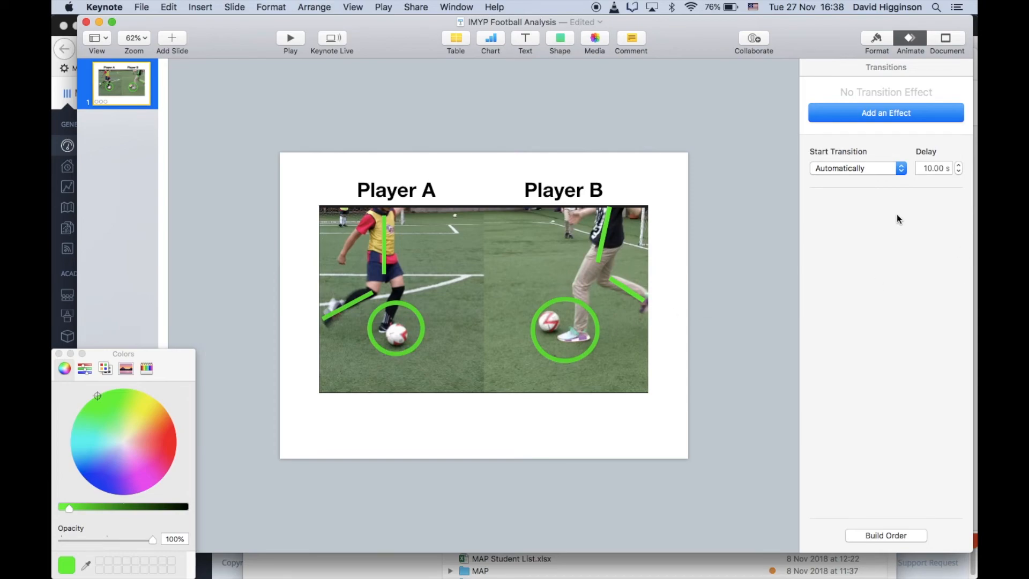
pyautogui.click(141, 7)
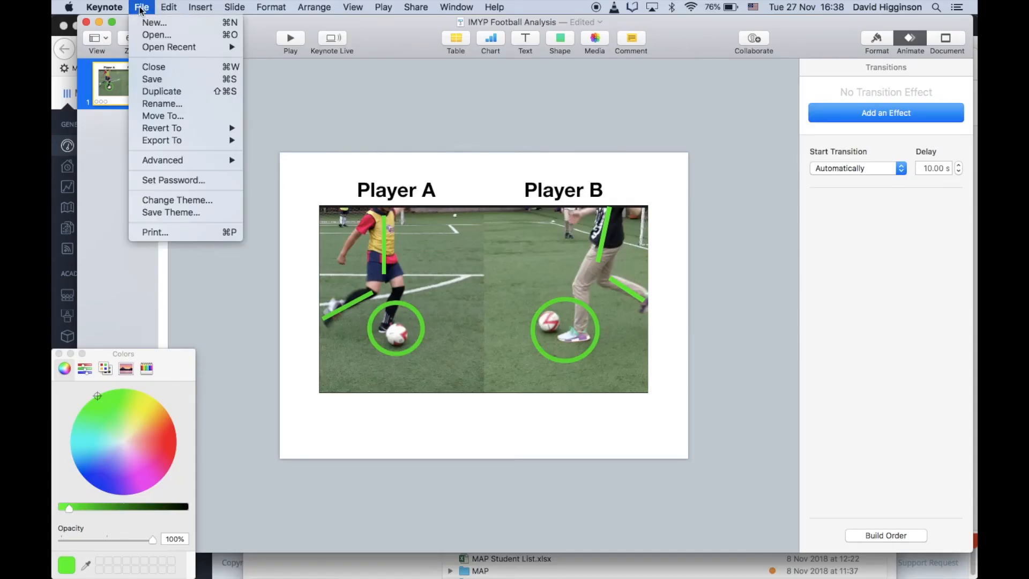
pyautogui.moveTo(184, 151)
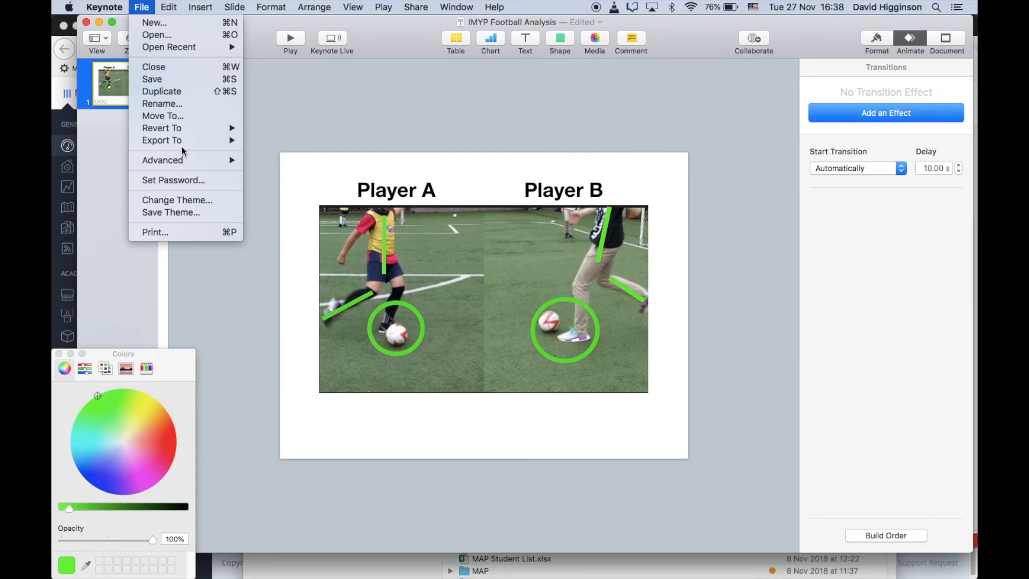
# Begin exporting the presentation as a QuickTime movie
pyautogui.click(162, 140)
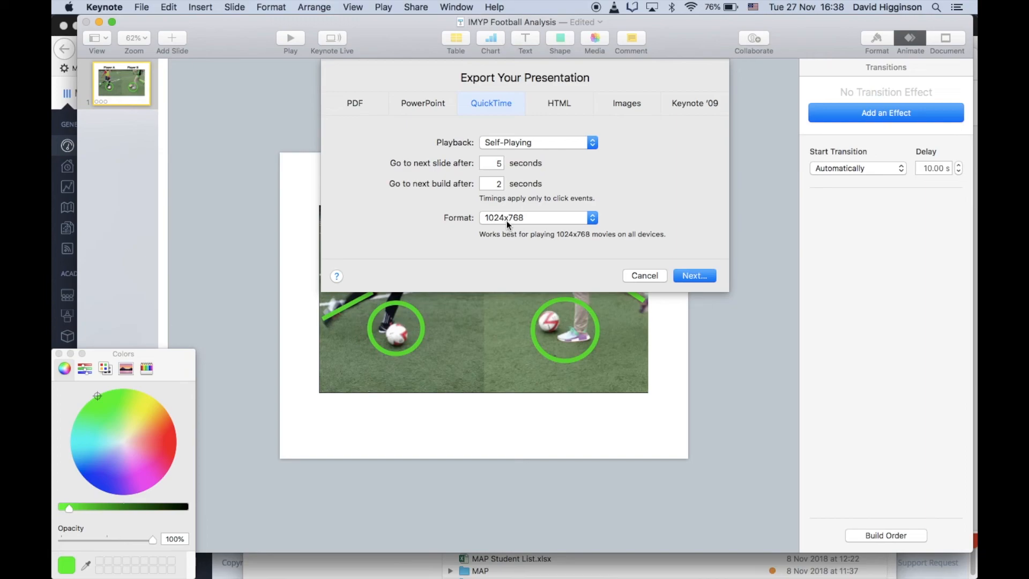
pyautogui.moveTo(498, 222)
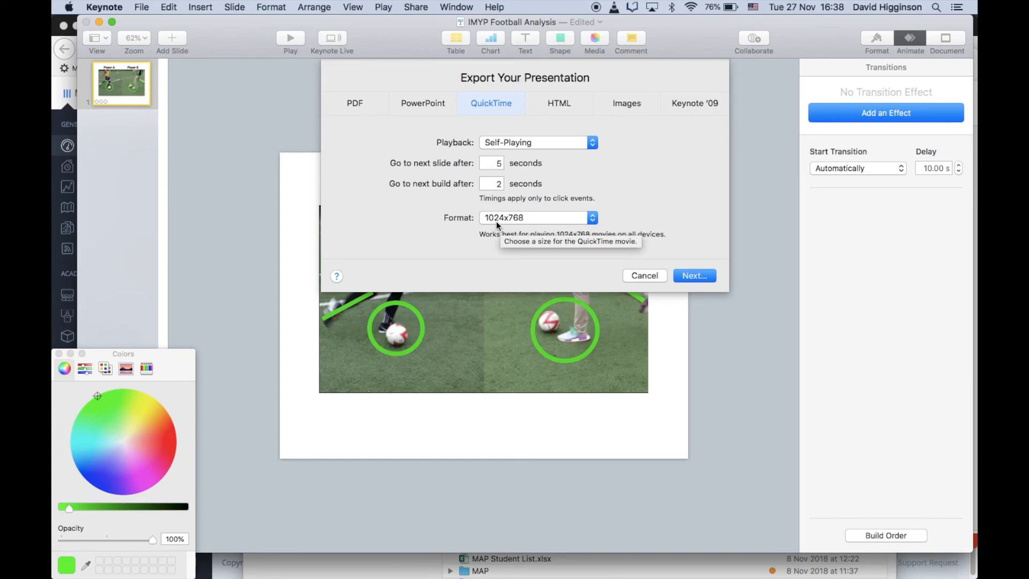
pyautogui.moveTo(615, 244)
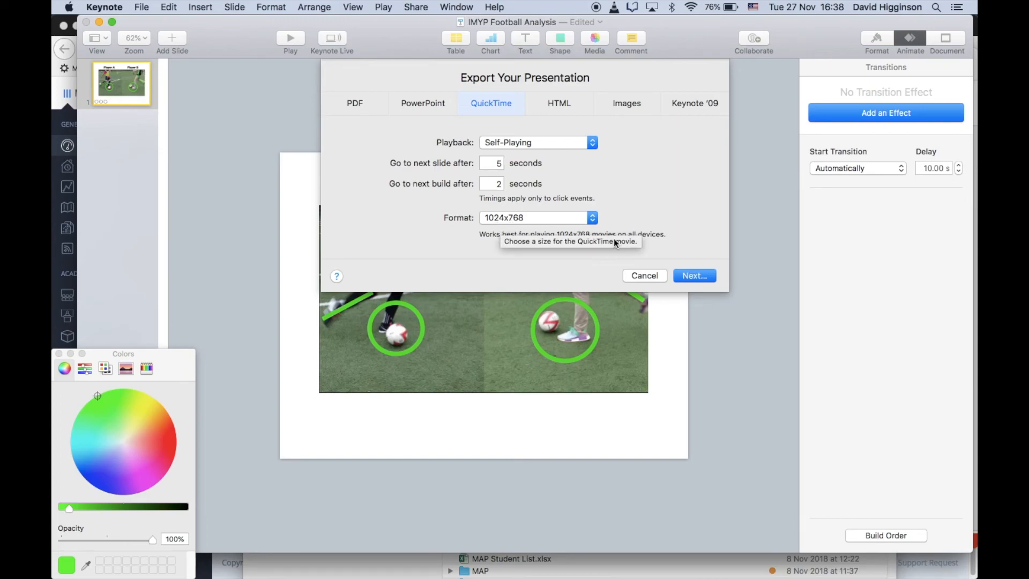
# Export the movie as 'IMYP Football Analysis' to the Desktop
pyautogui.click(694, 275)
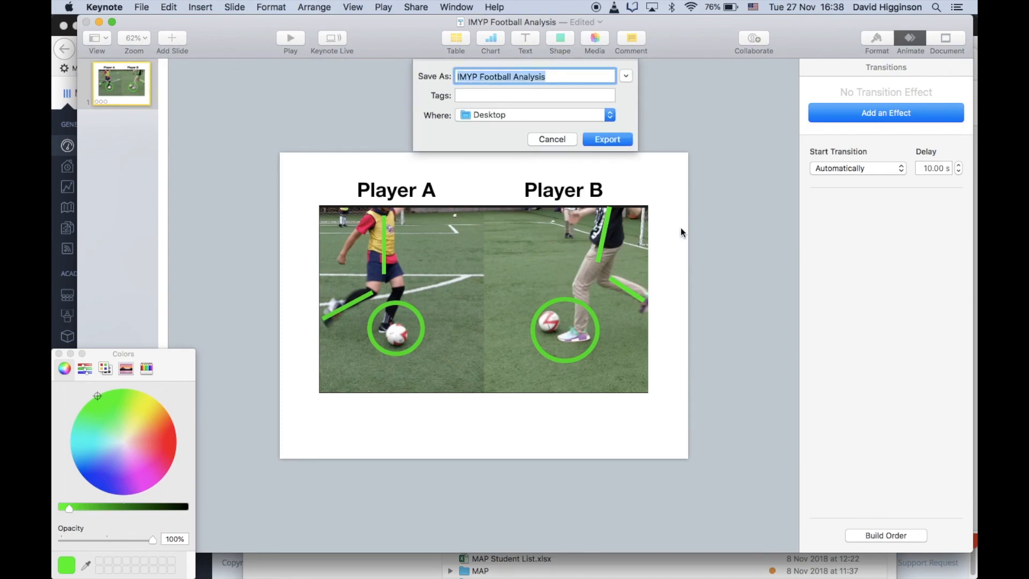
pyautogui.click(559, 76)
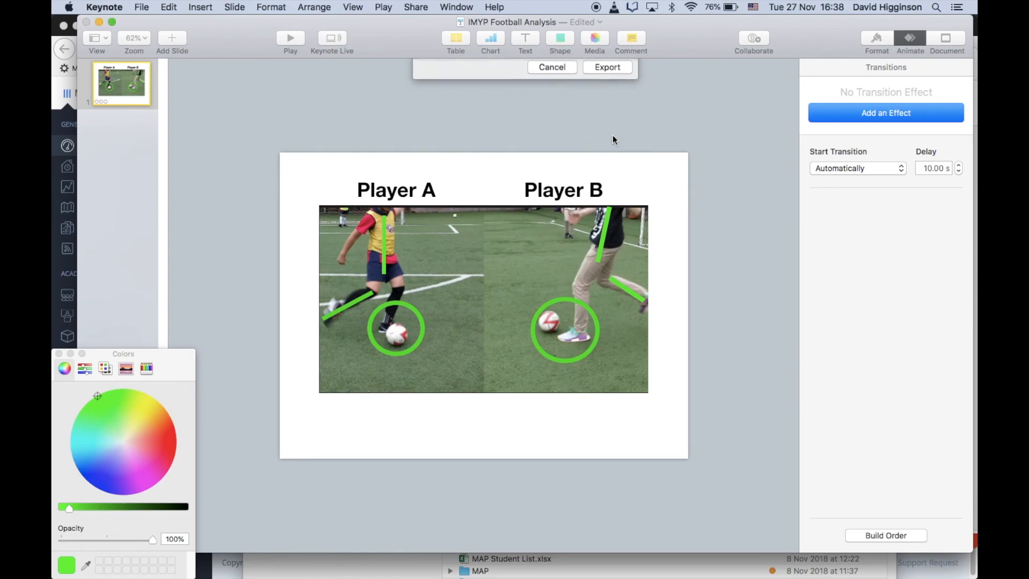
pyautogui.click(606, 67)
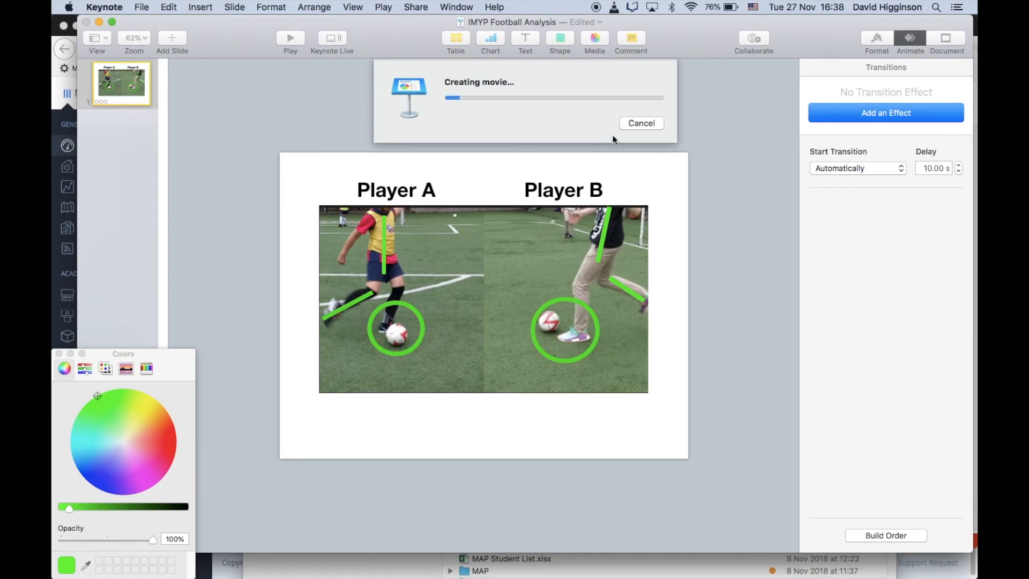